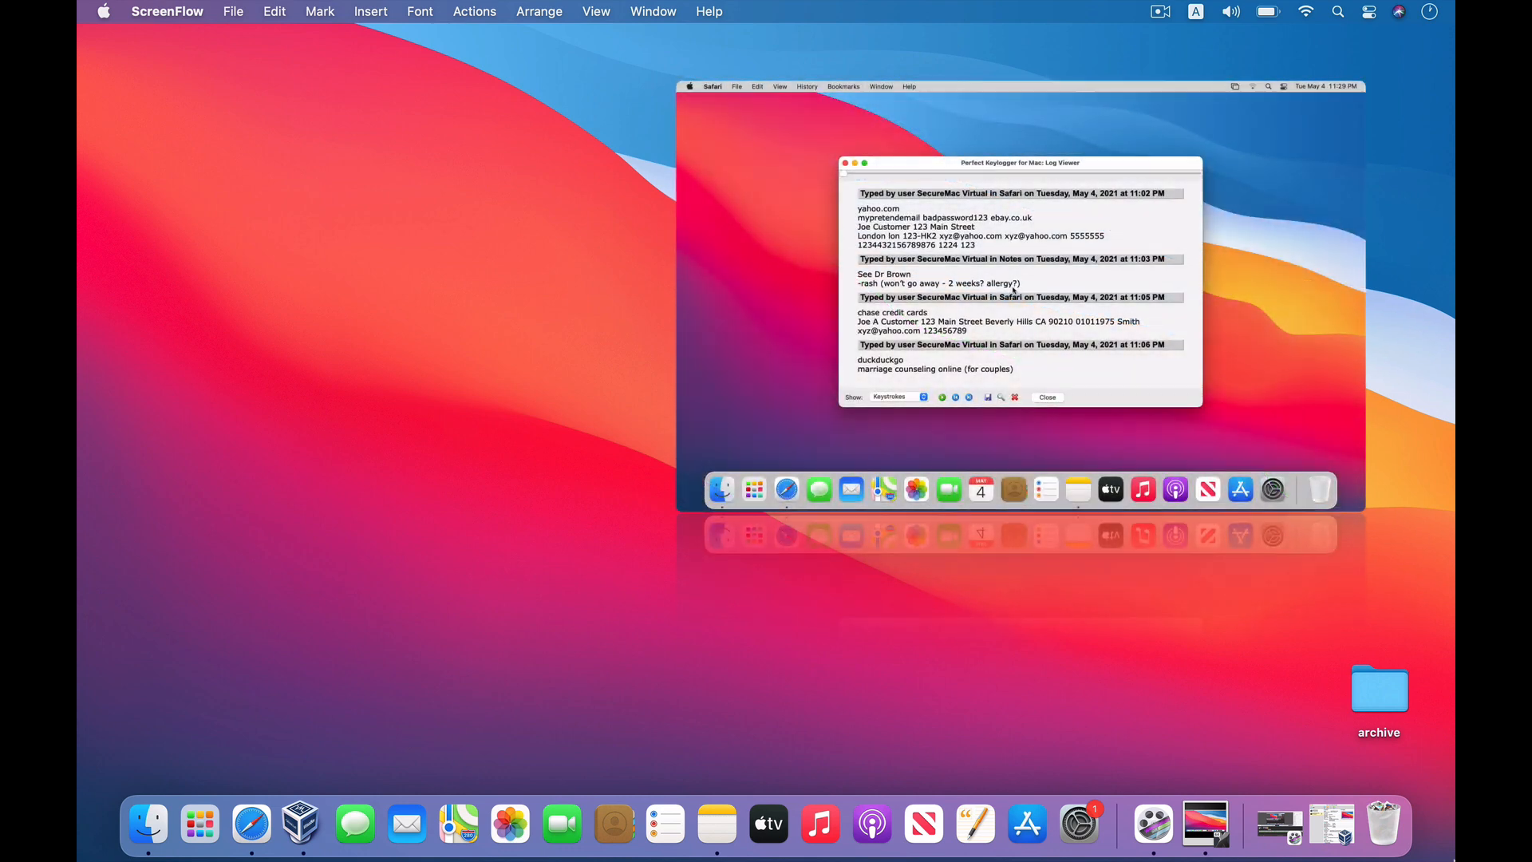
# Highlight the captured password in the keylogger Log Viewer clip, then close the clip.
pyautogui.doubleClick(960, 217)
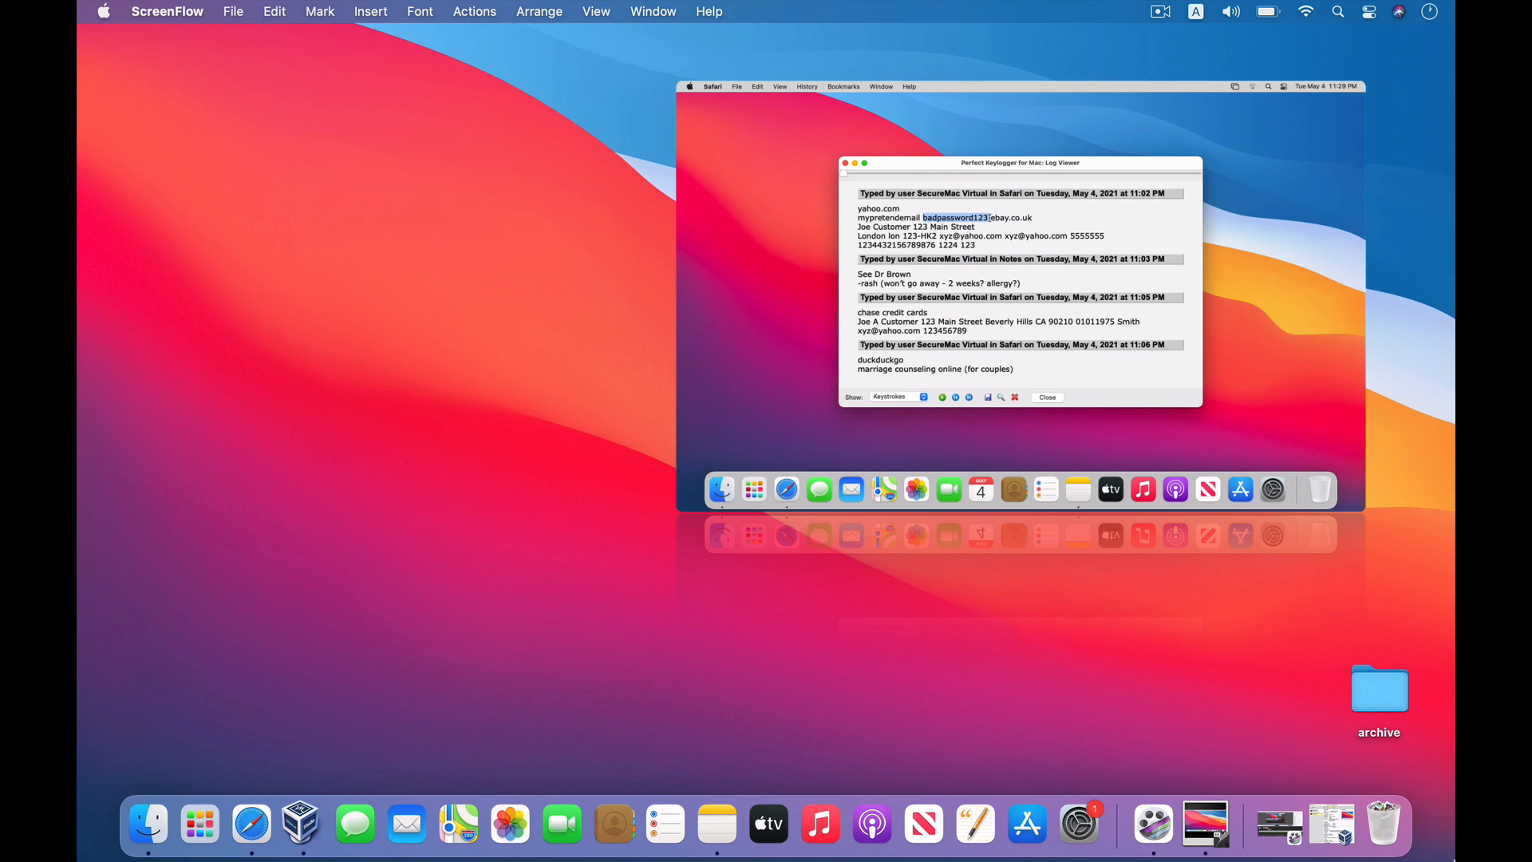
pyautogui.click(1047, 398)
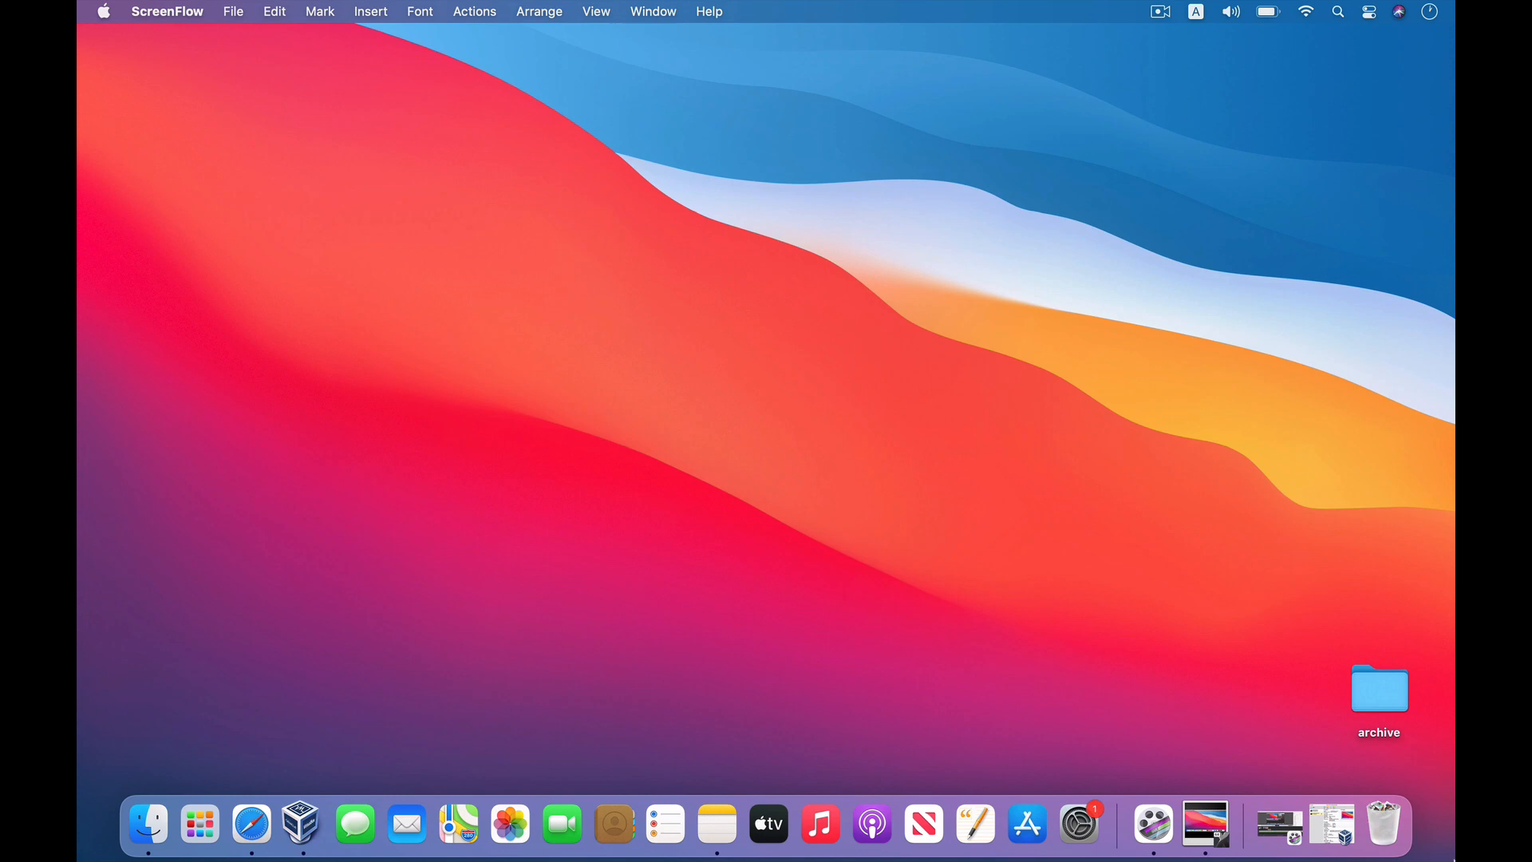
pyautogui.moveTo(302, 824)
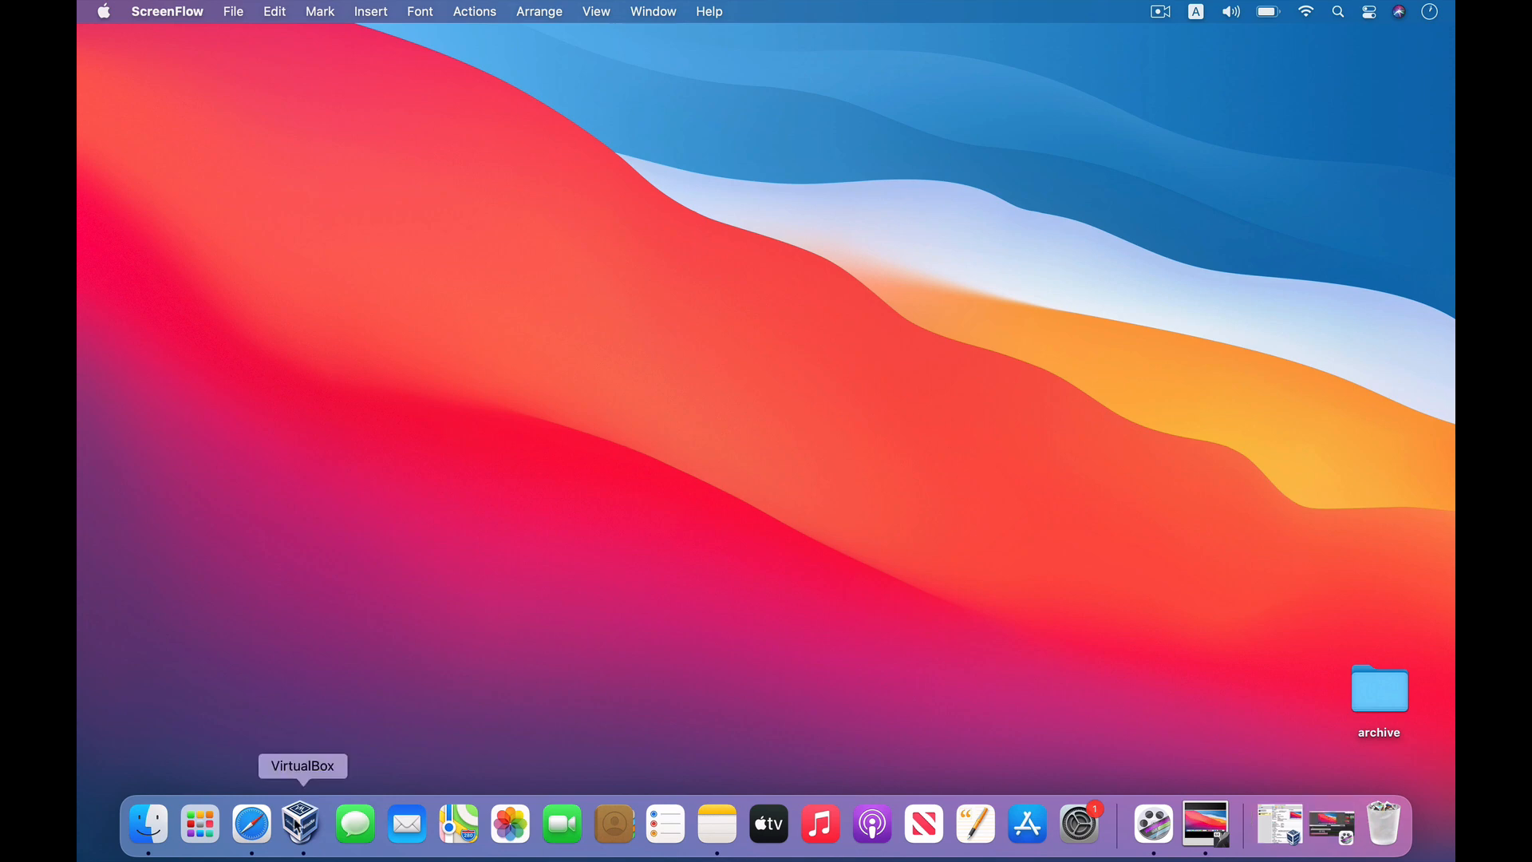
pyautogui.click(310, 824)
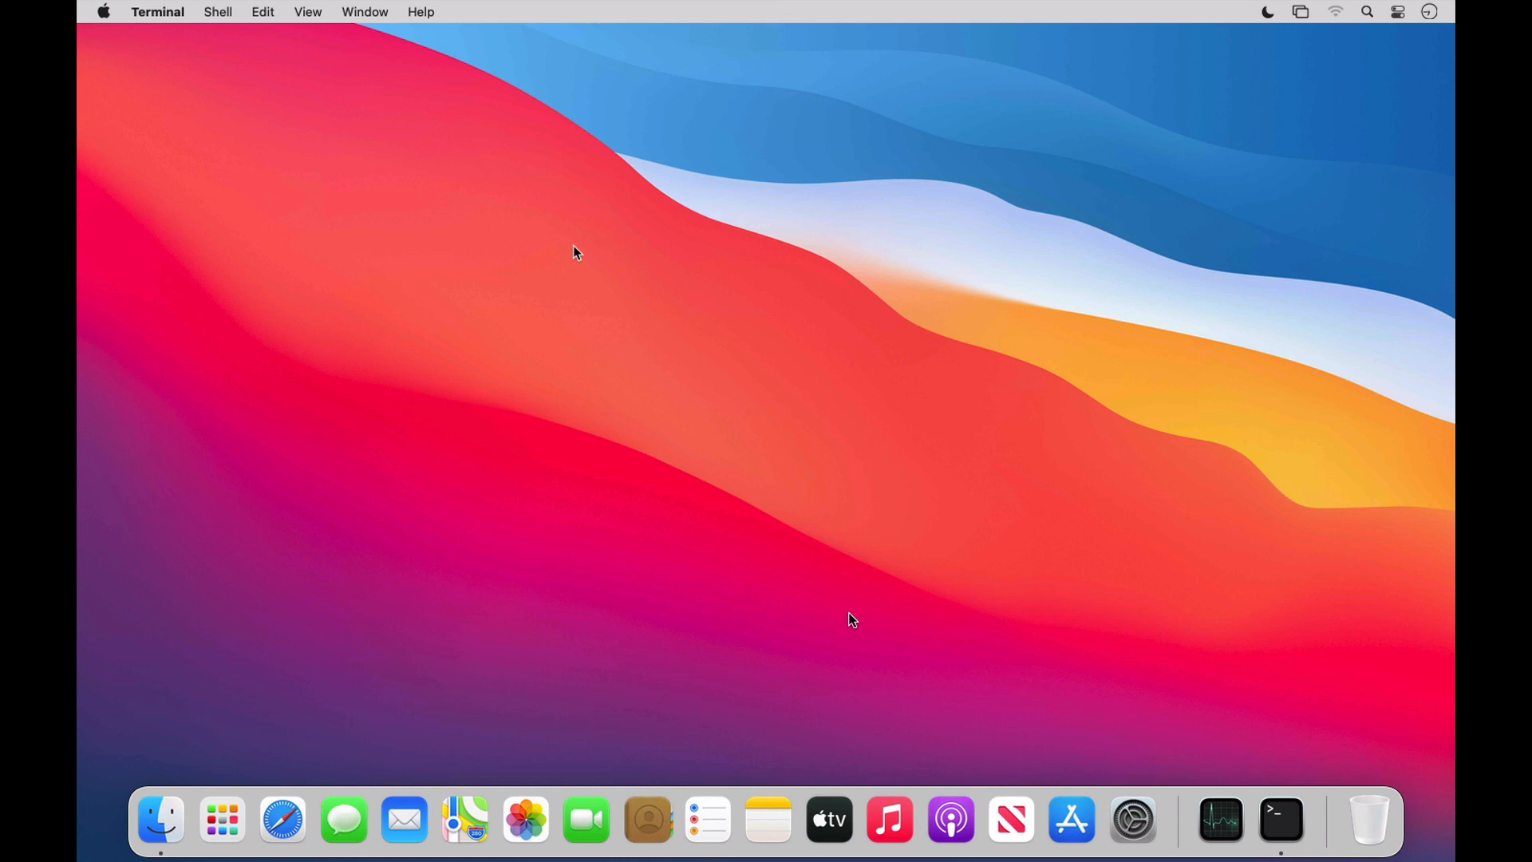
pyautogui.moveTo(791, 523)
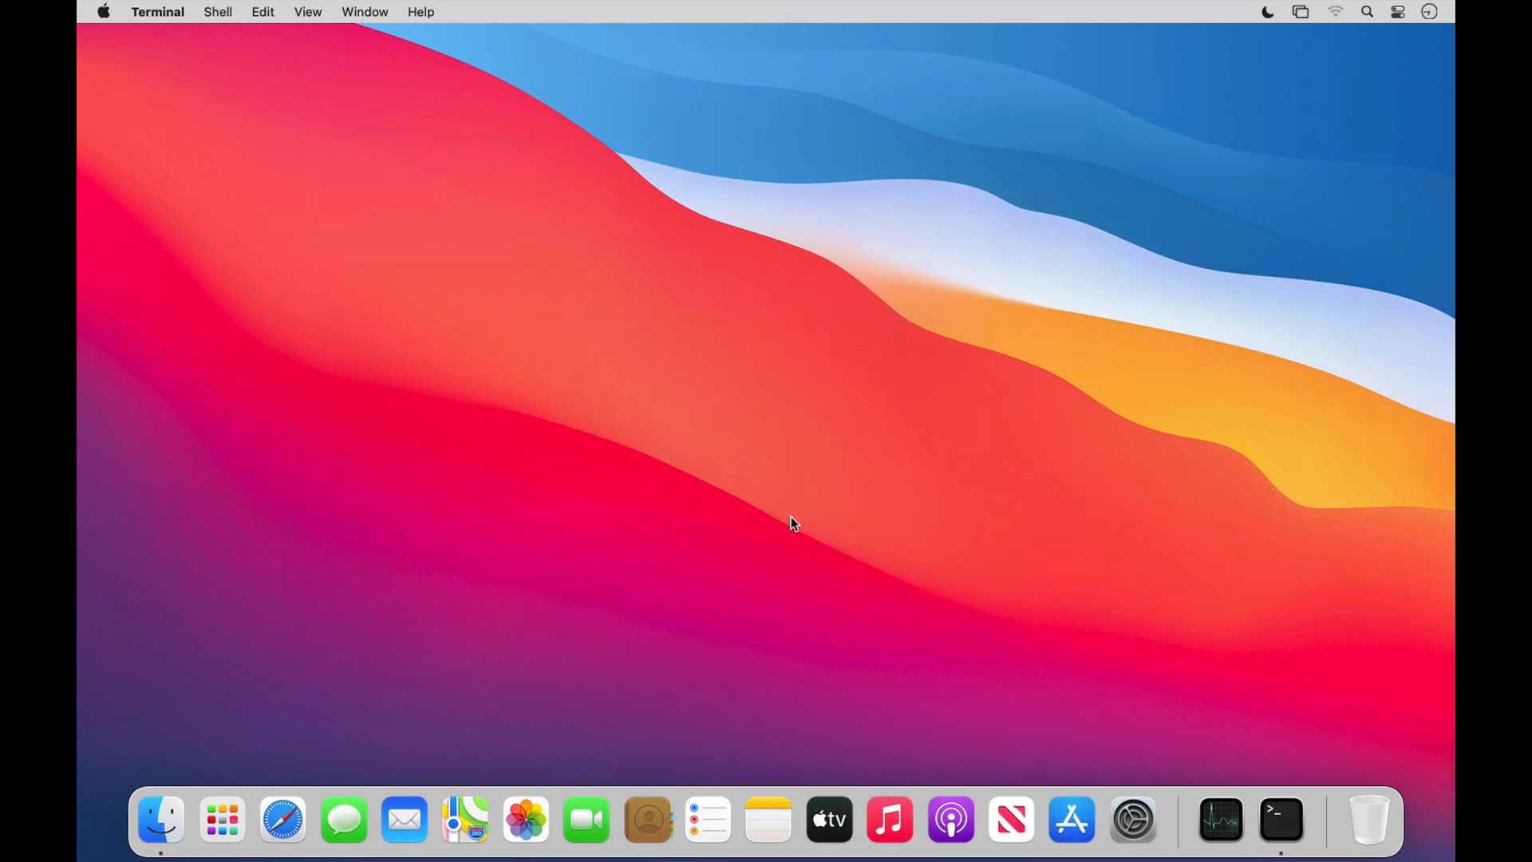
pyautogui.moveTo(1248, 707)
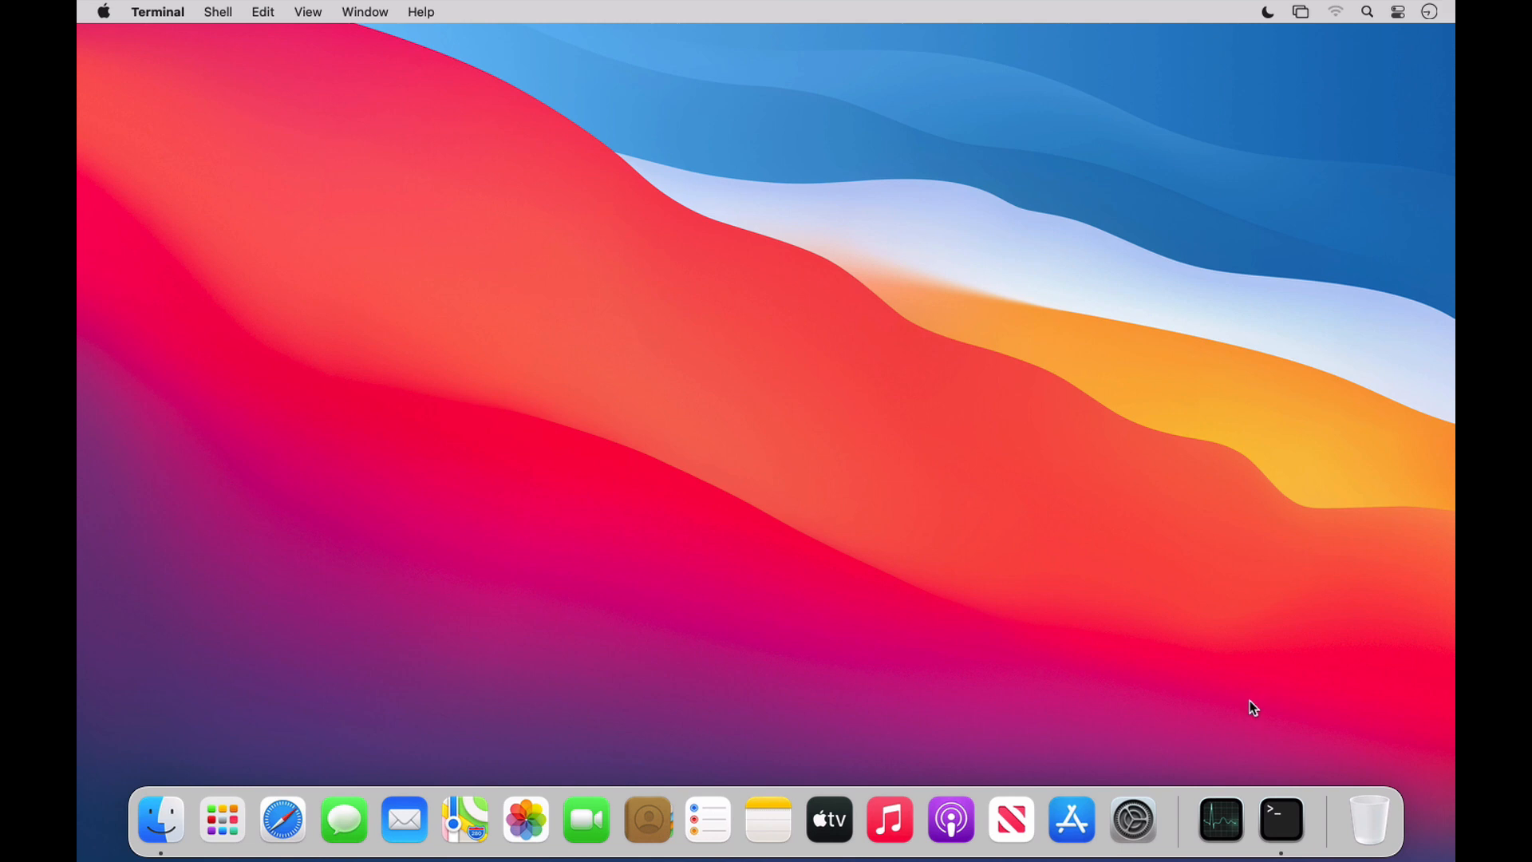
pyautogui.moveTo(1299, 750)
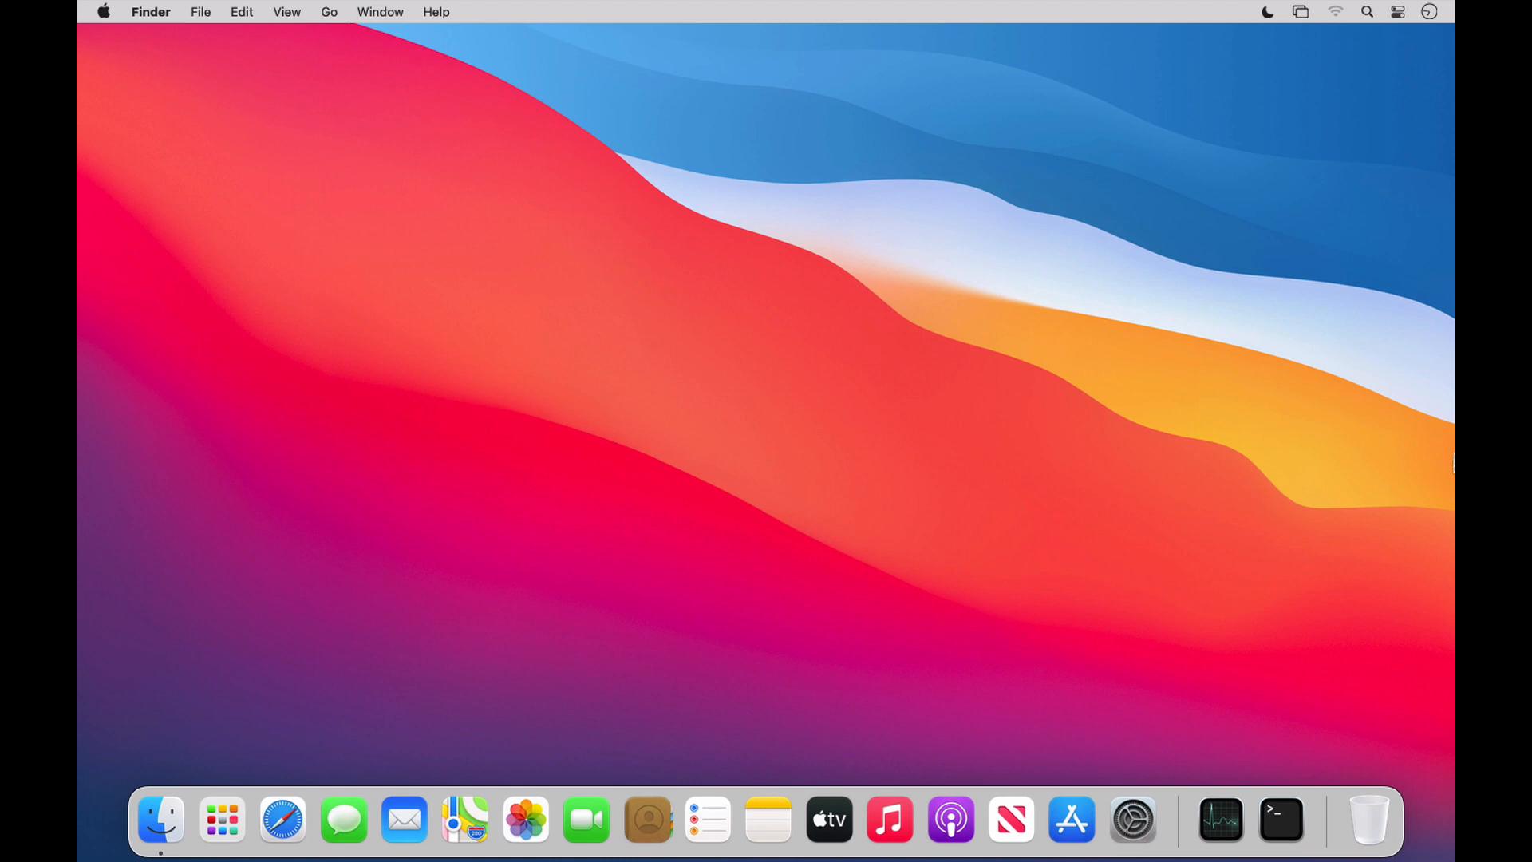
# Run system_profiler SPInstallHistoryDataType | grep -A 5 "XProtectPlistConfigData" in Terminal.
pyautogui.click(1280, 820)
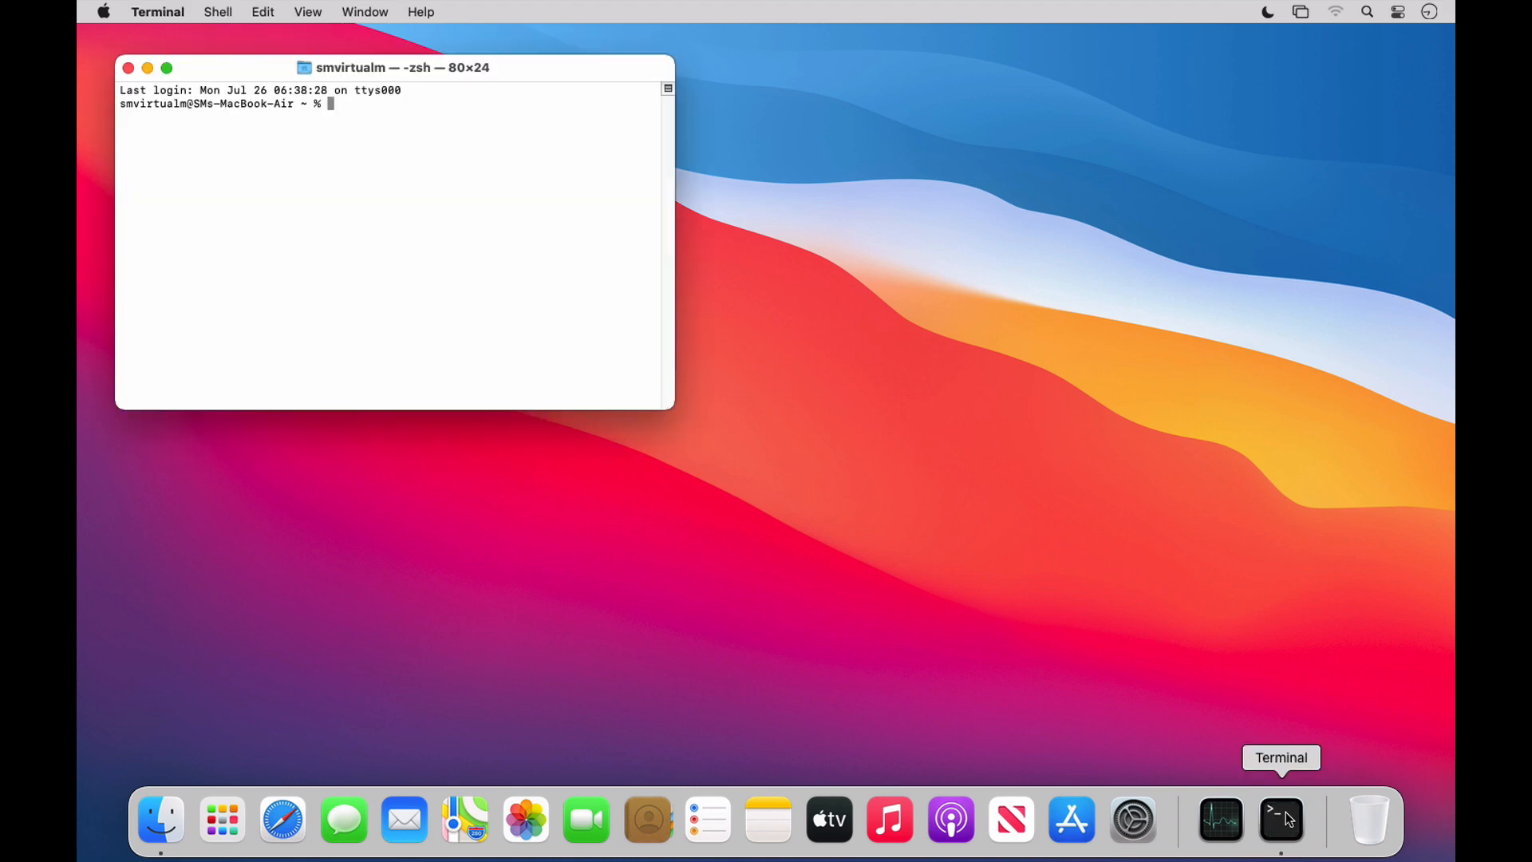
pyautogui.write('system_profiler SPInstallHistoryDataType | grep -A 5 "XProtectPlistConfigData"')
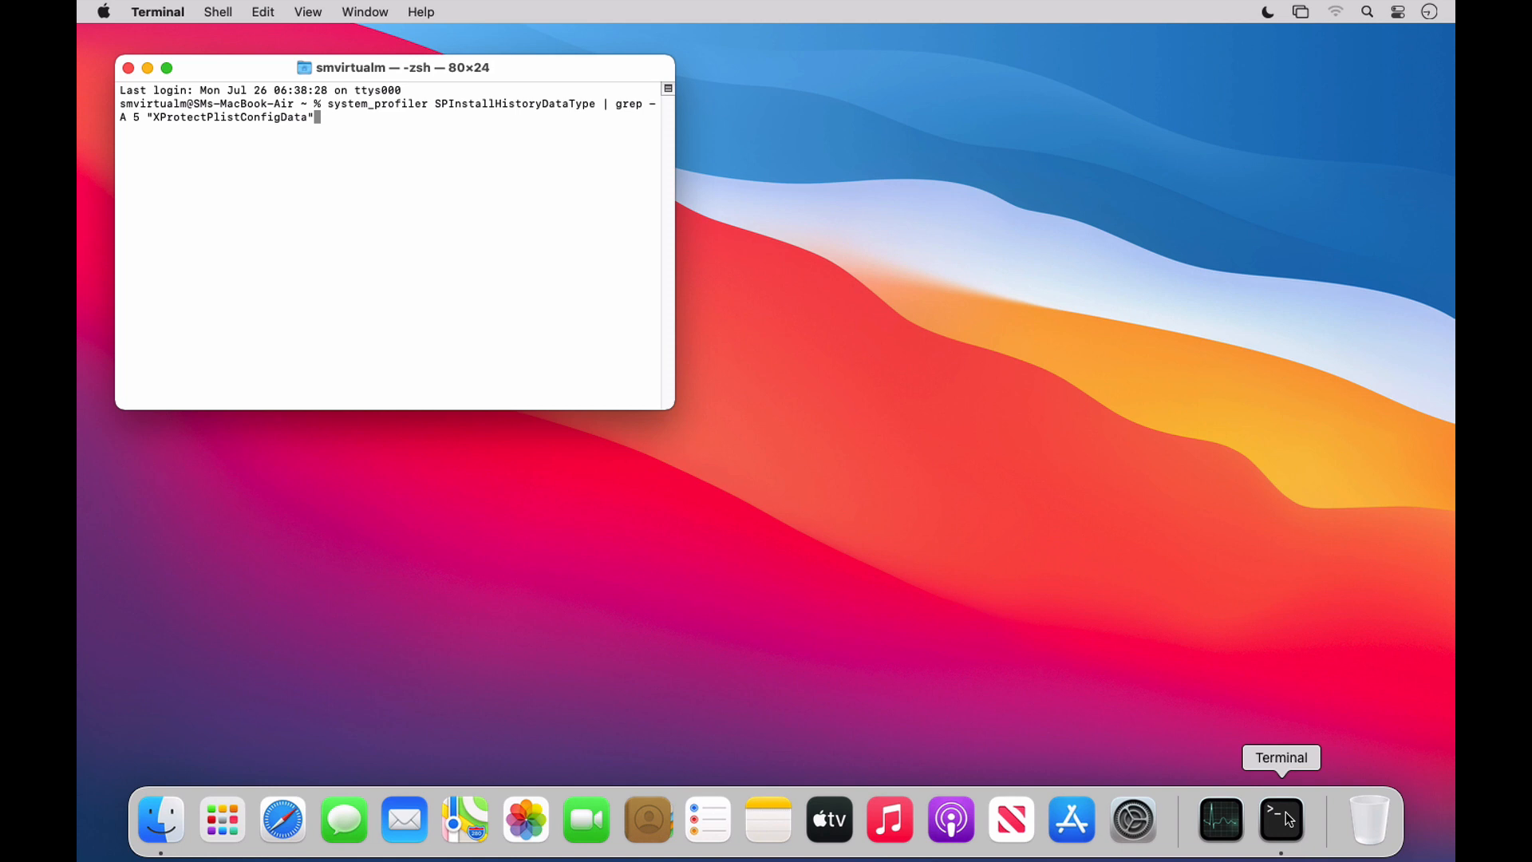
pyautogui.press('Return')
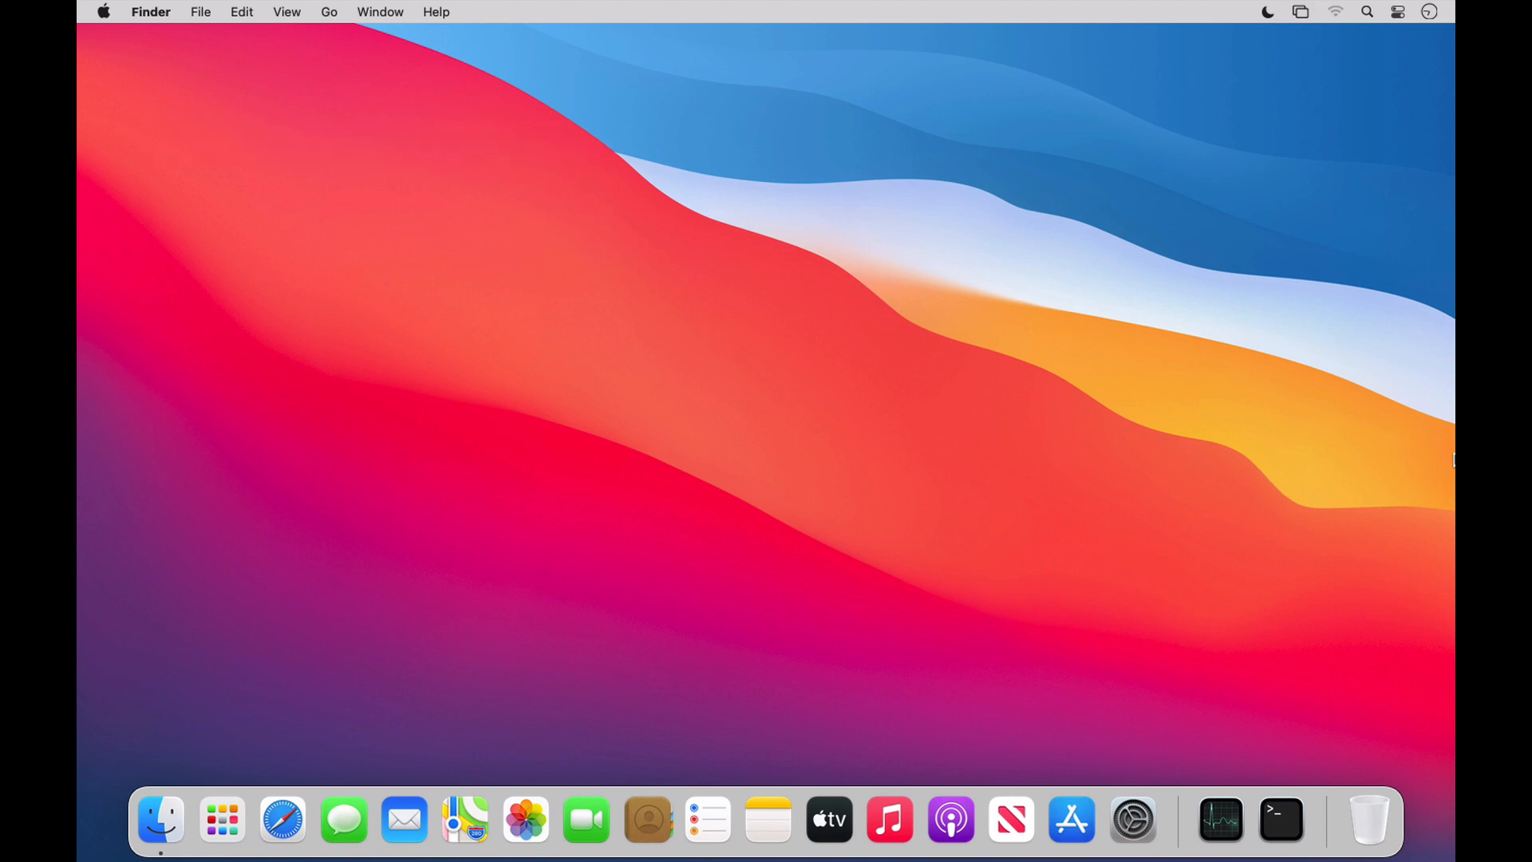
# Launch System Preferences and go to Security & Privacy's Privacy settings.
pyautogui.click(1133, 820)
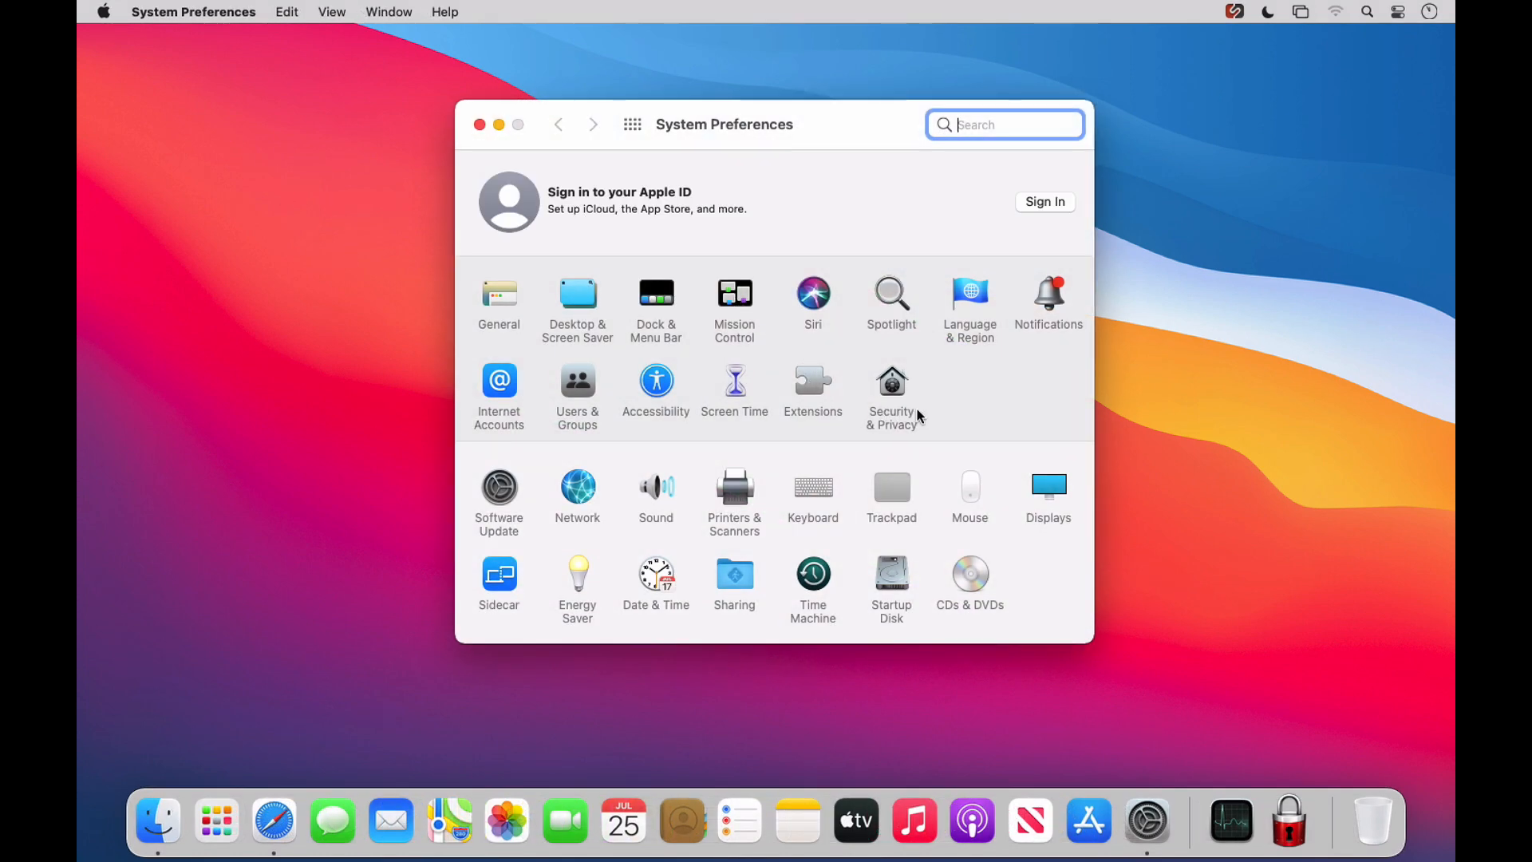
pyautogui.click(893, 380)
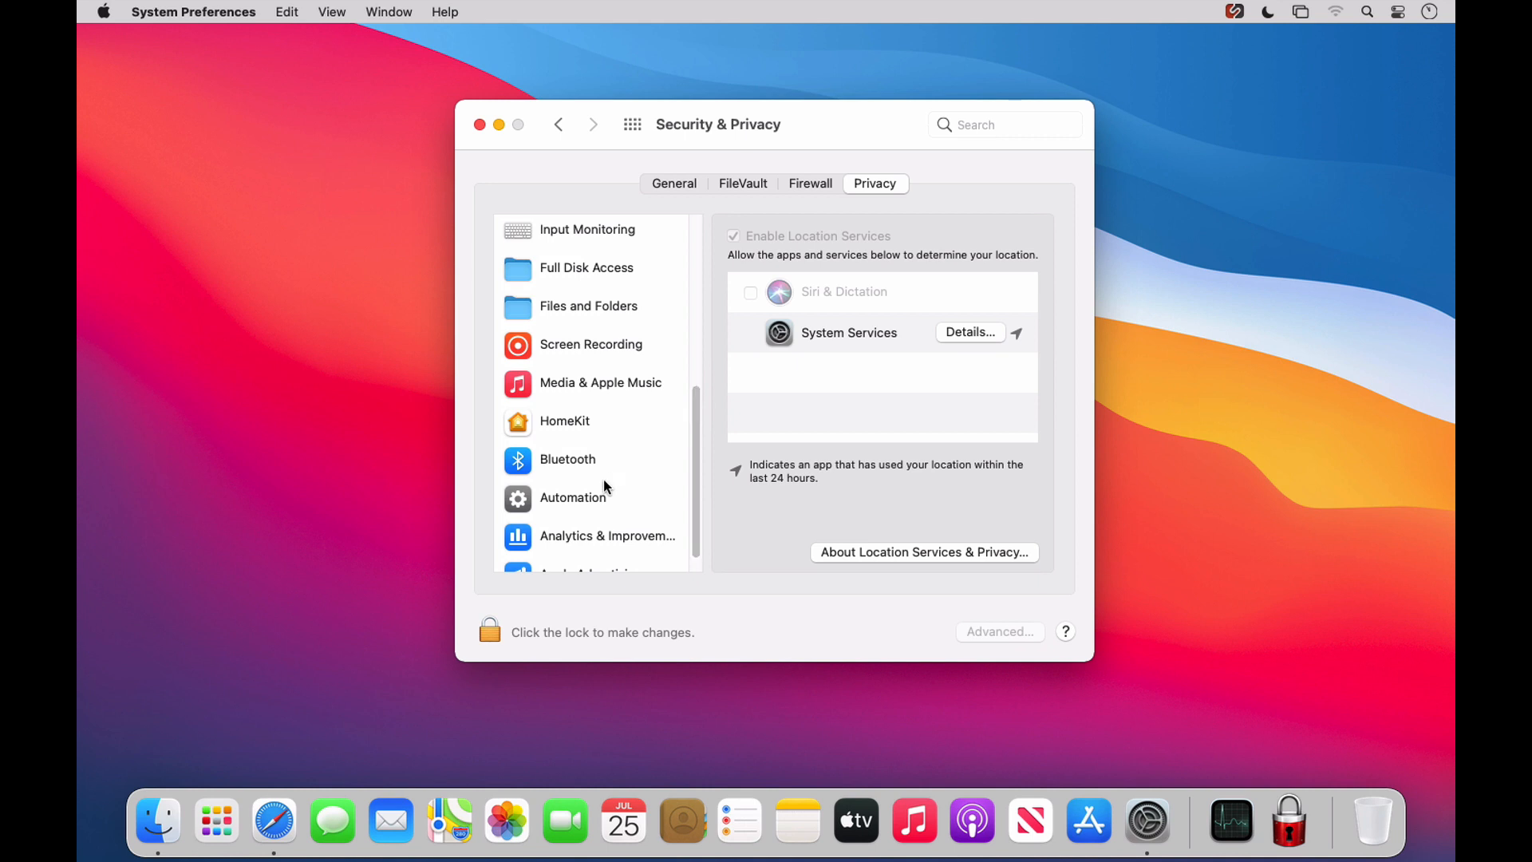
pyautogui.moveTo(570, 504)
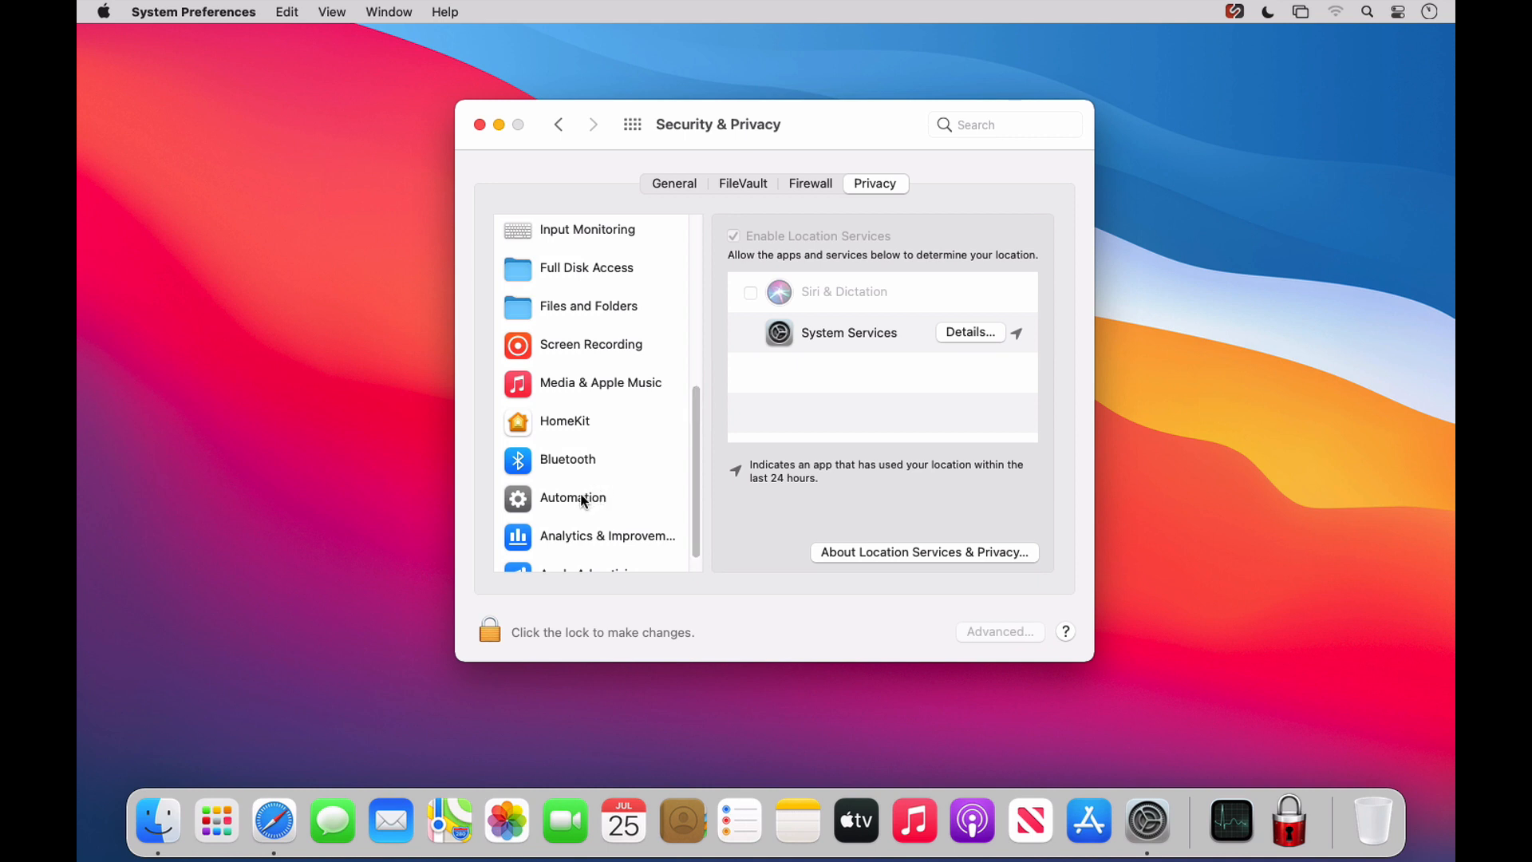
# Inspect the Automation list showing BPK allowed to control System Events, then quit System Preferences.
pyautogui.click(573, 498)
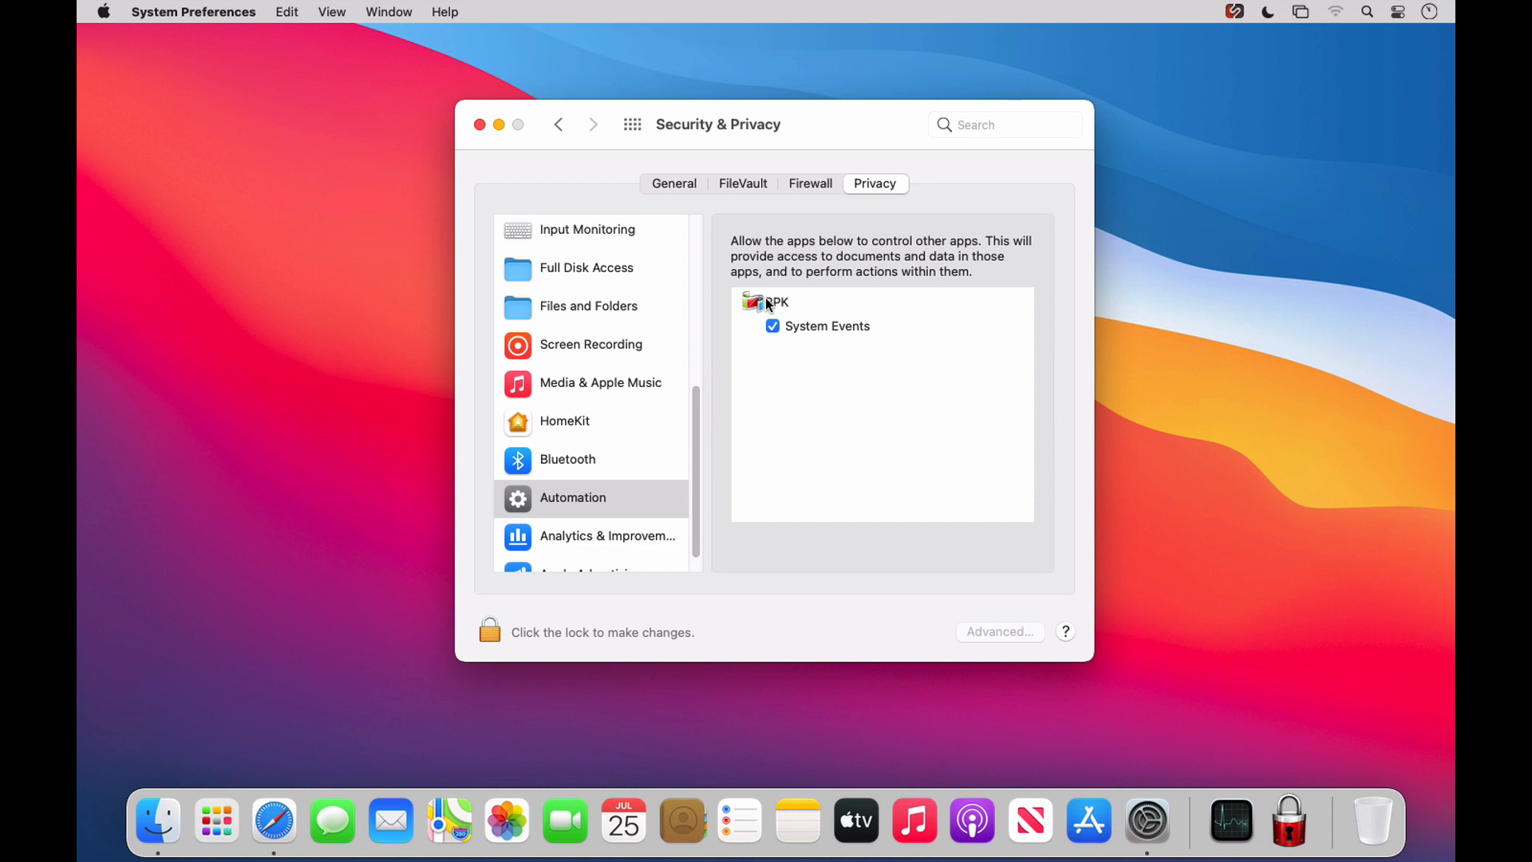
pyautogui.moveTo(766, 348)
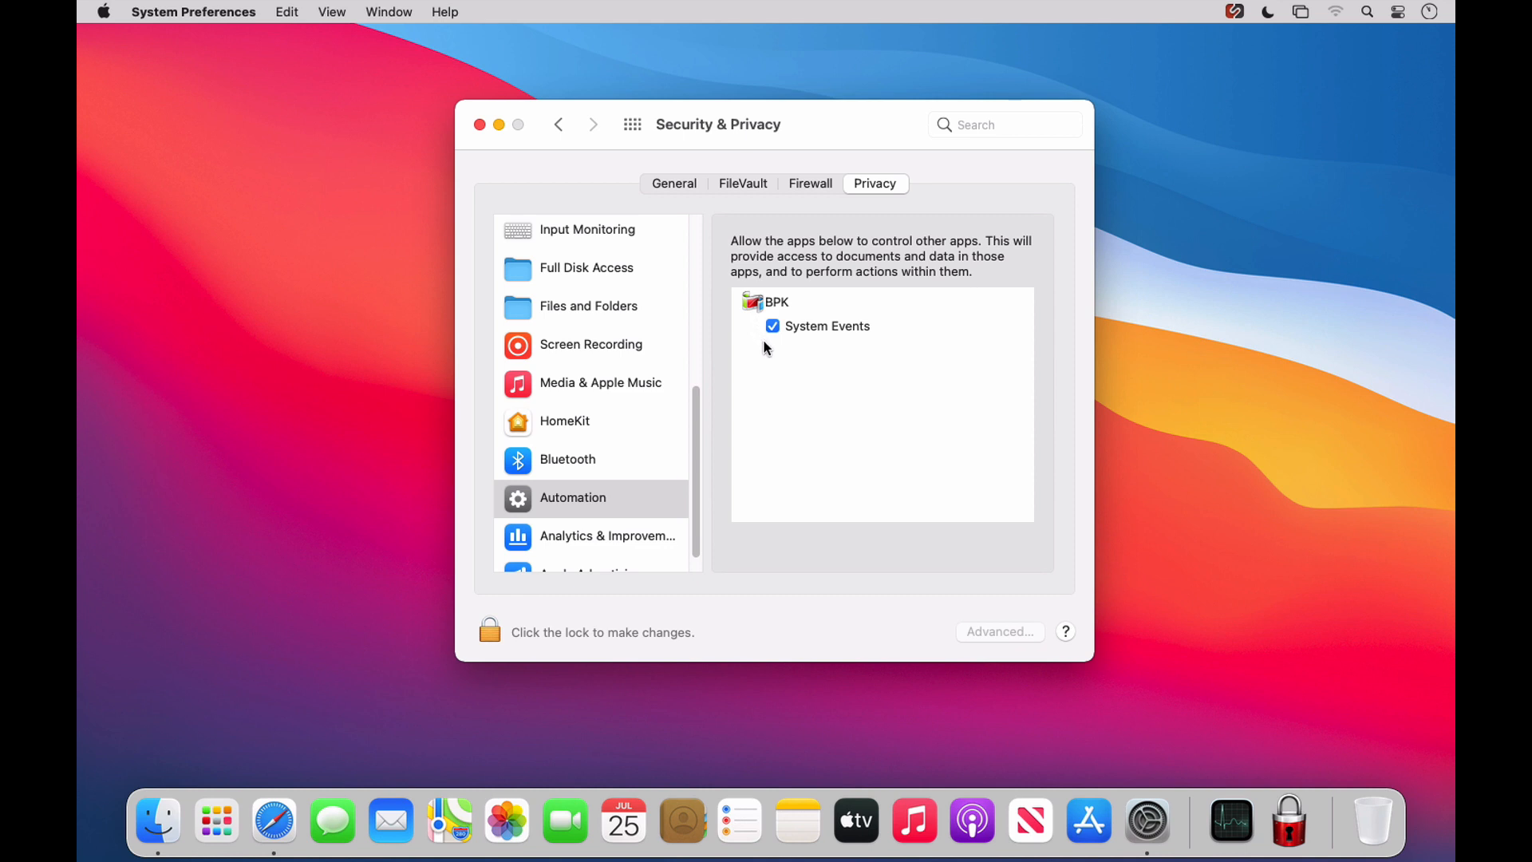
pyautogui.moveTo(827, 340)
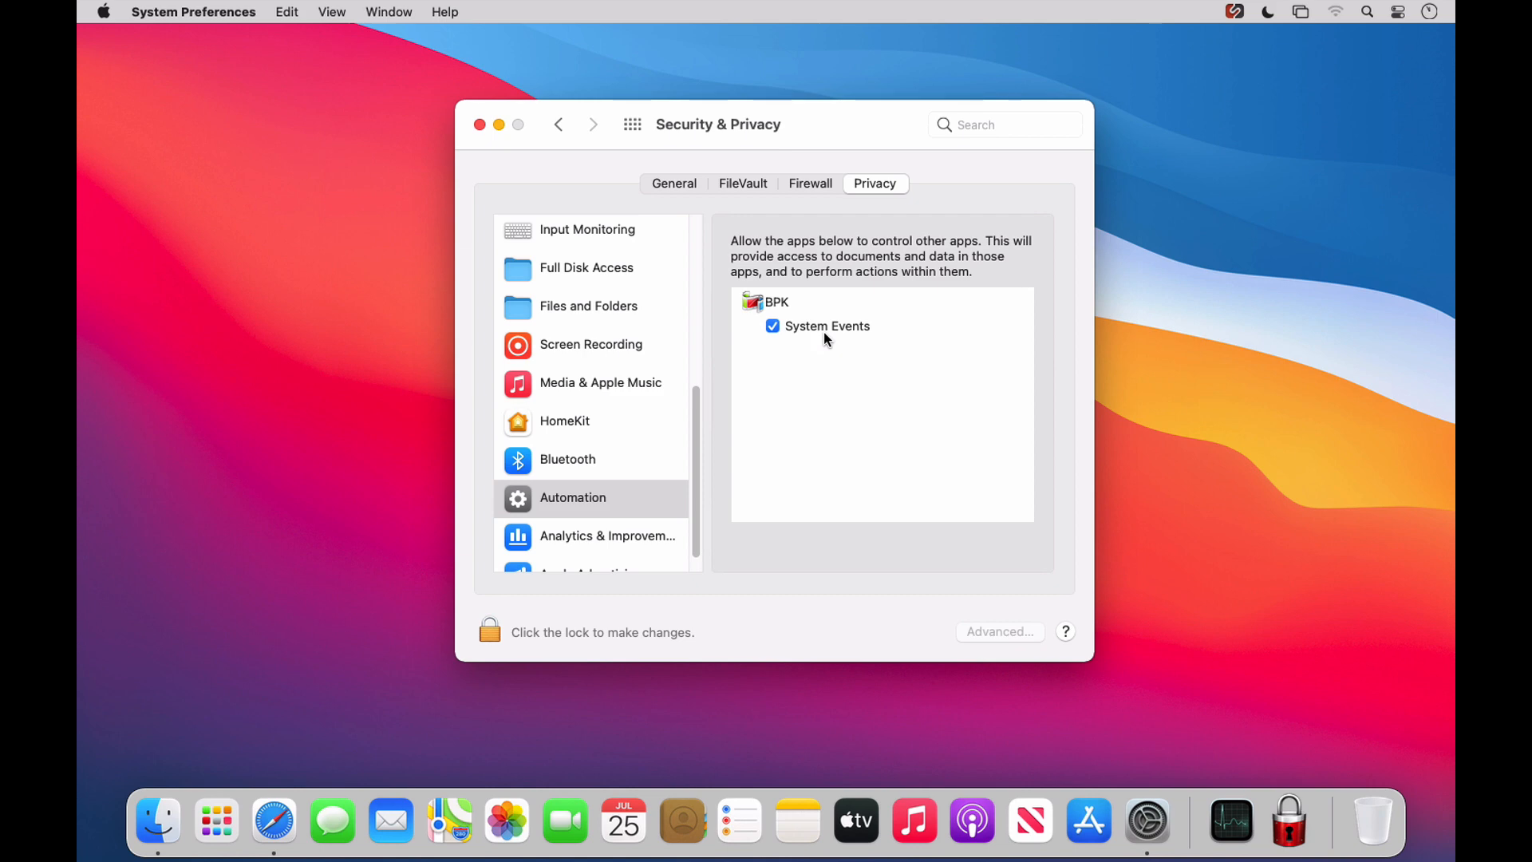
pyautogui.click(474, 125)
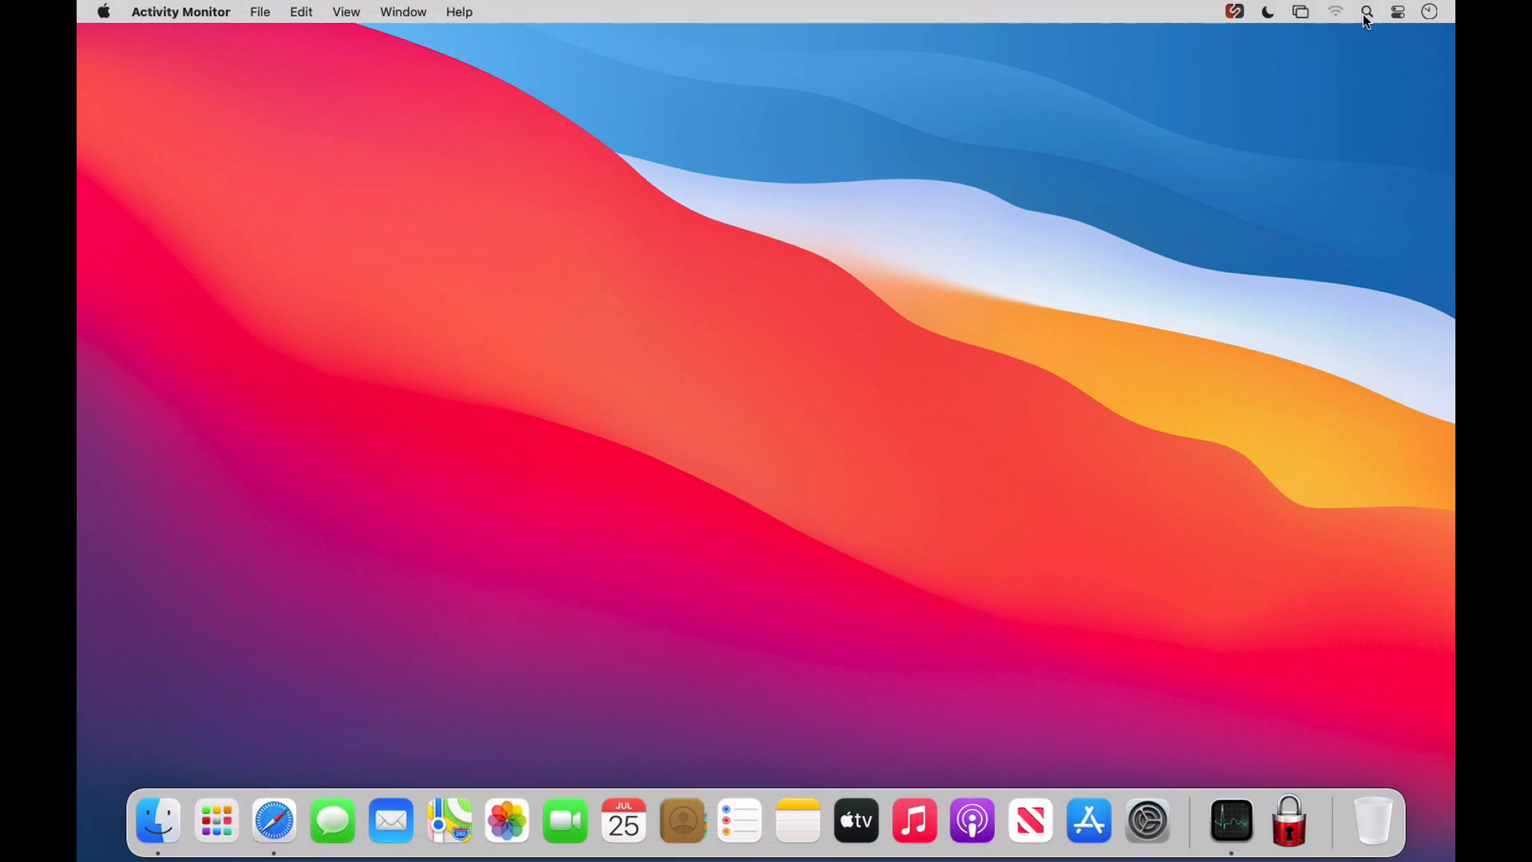
# Launch Activity Monitor via Spotlight and scroll through the My Processes CPU list top to bottom and back.
pyautogui.click(1370, 12)
pyautogui.write('Activity Monitor')
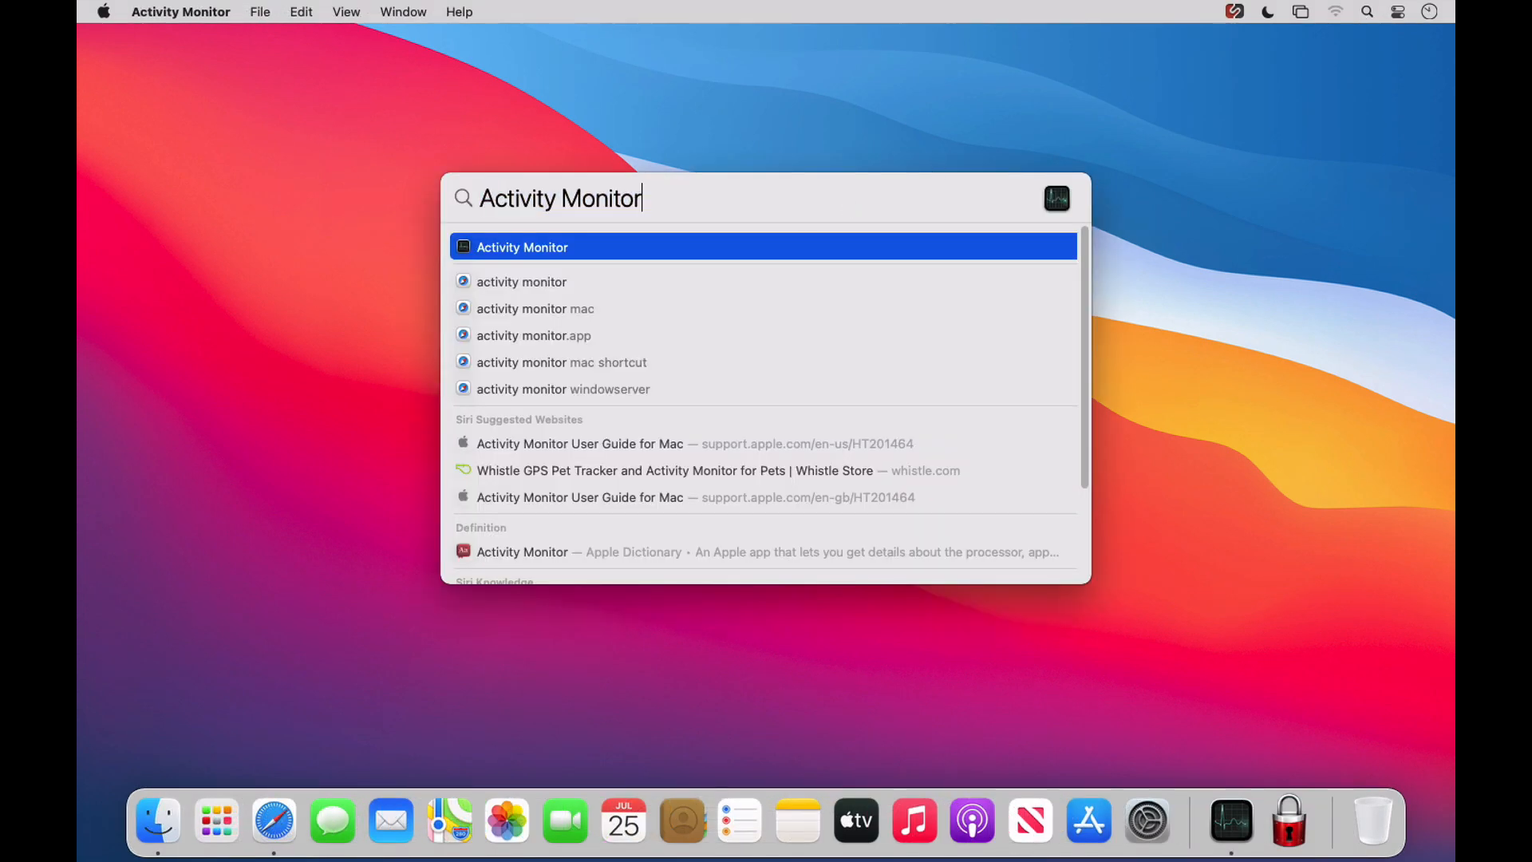
pyautogui.click(520, 246)
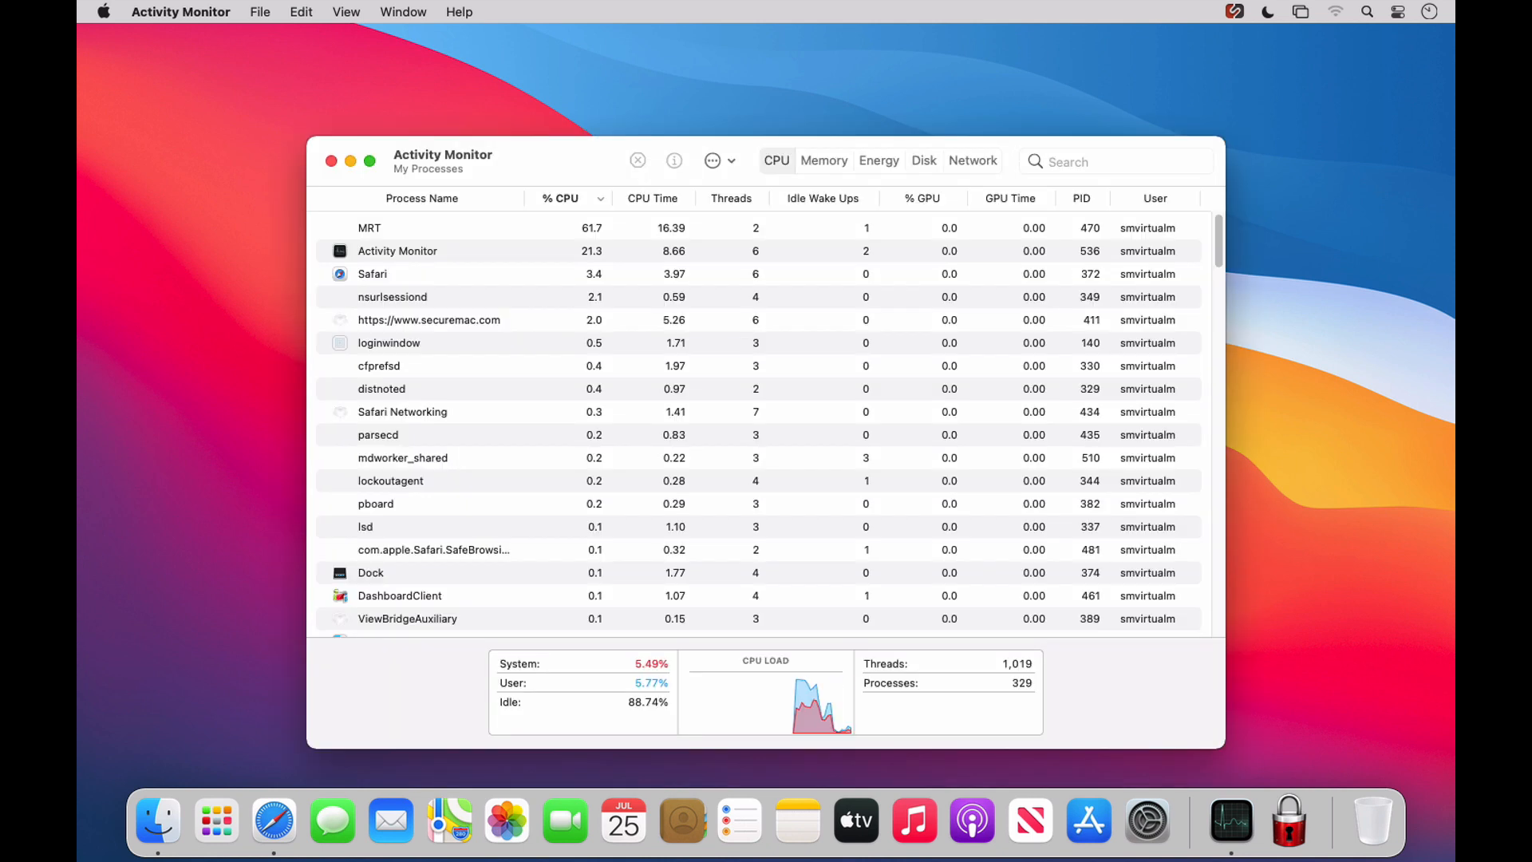
pyautogui.moveTo(567, 258)
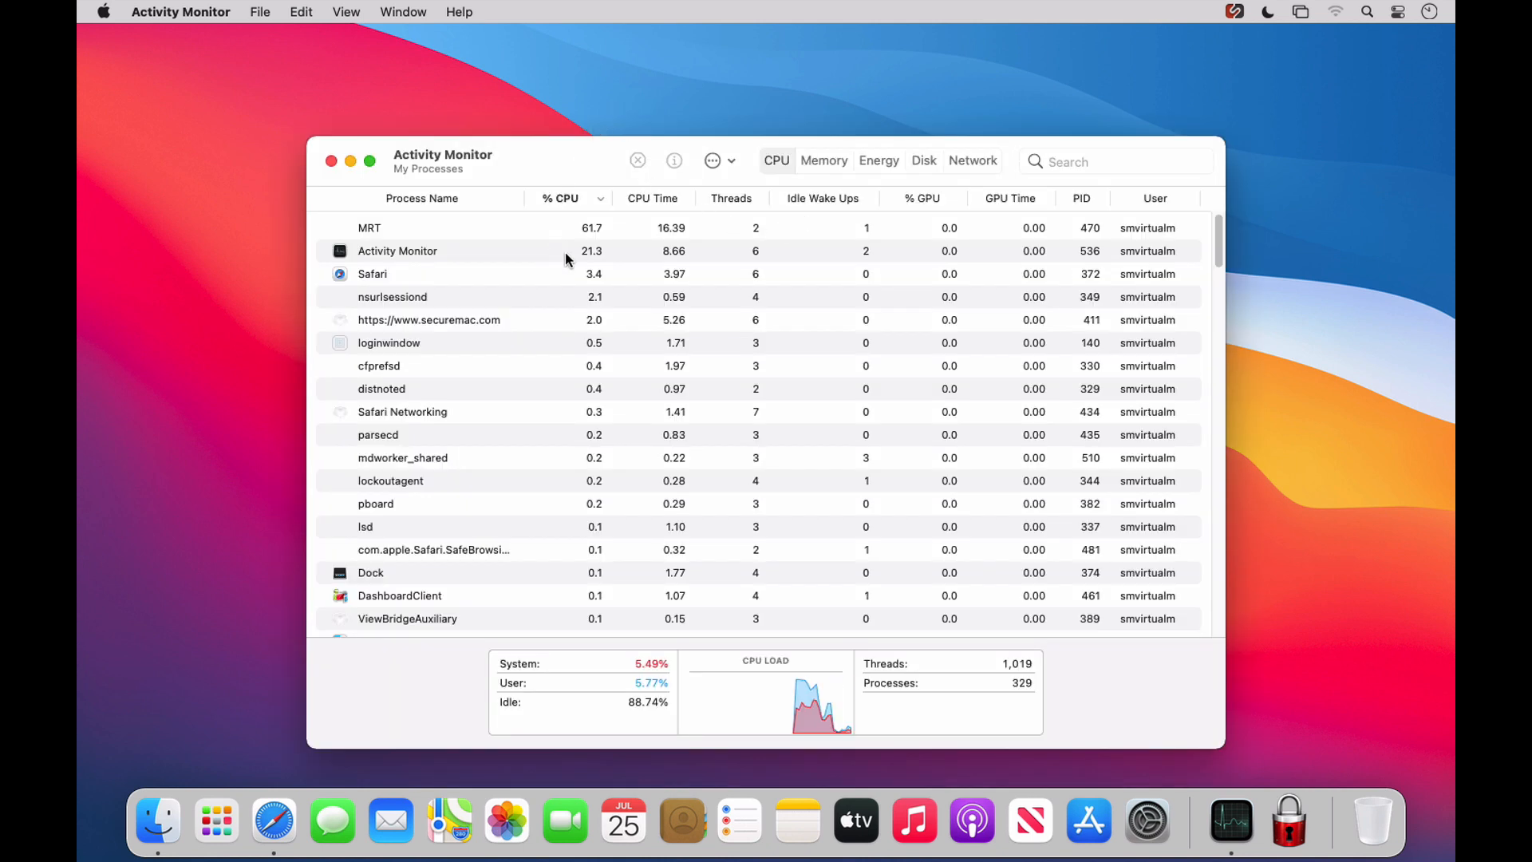
pyautogui.moveTo(645, 291)
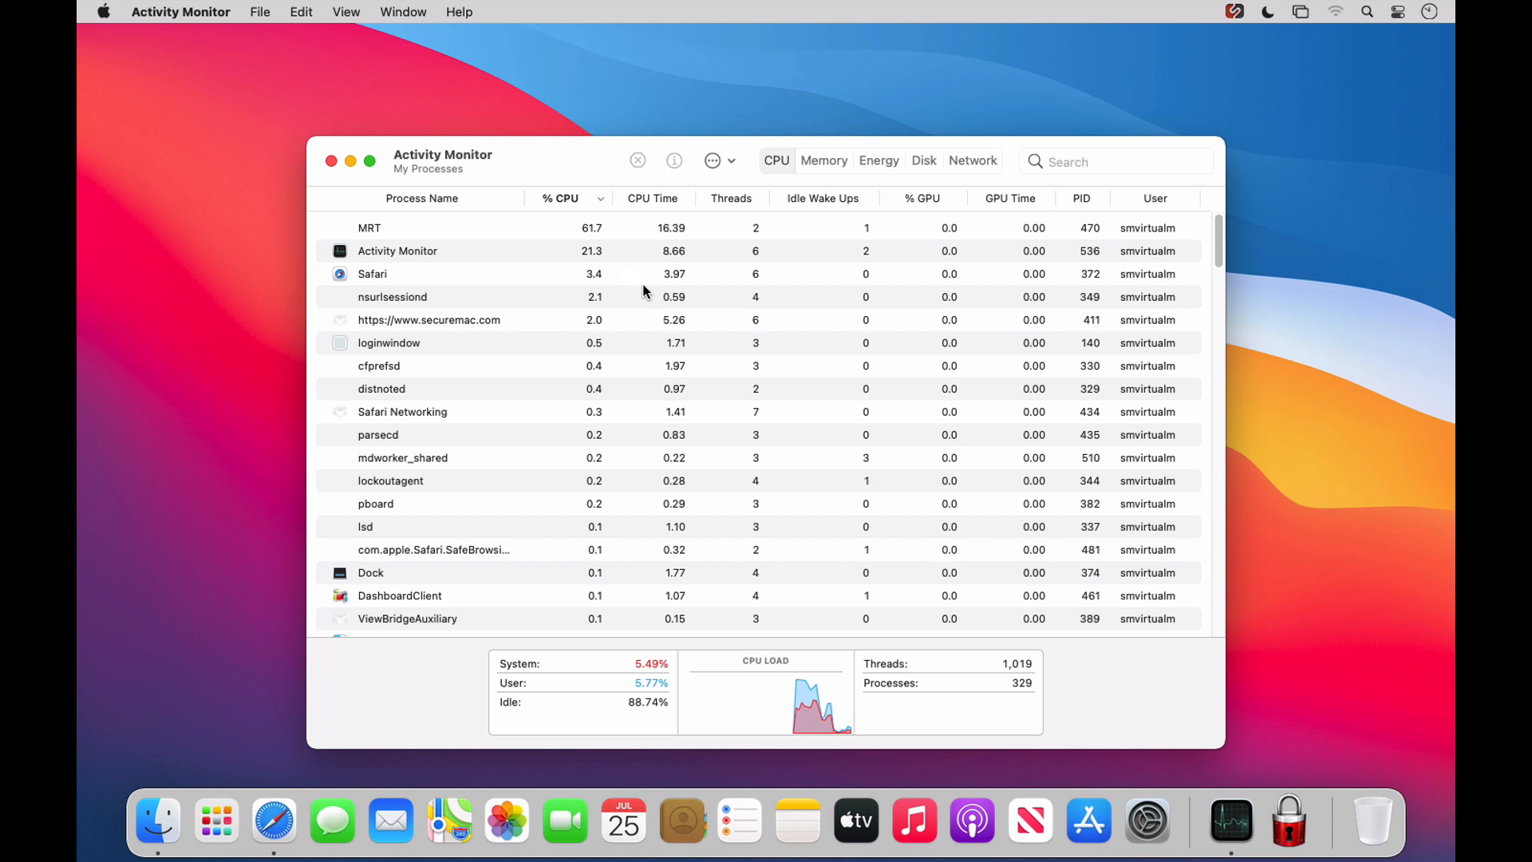
pyautogui.moveTo(496, 263)
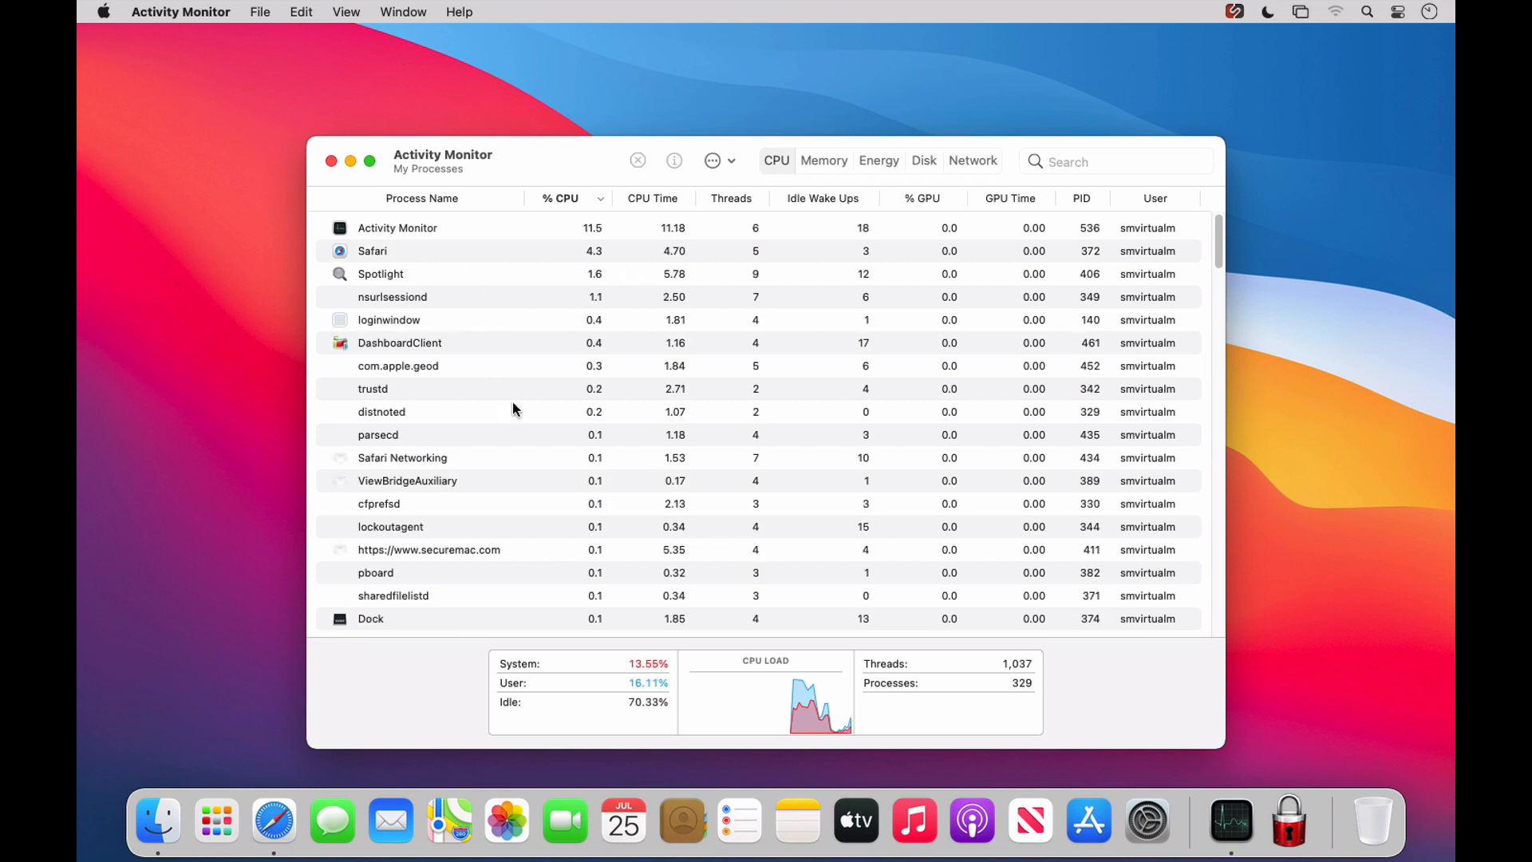
pyautogui.moveTo(1009, 310)
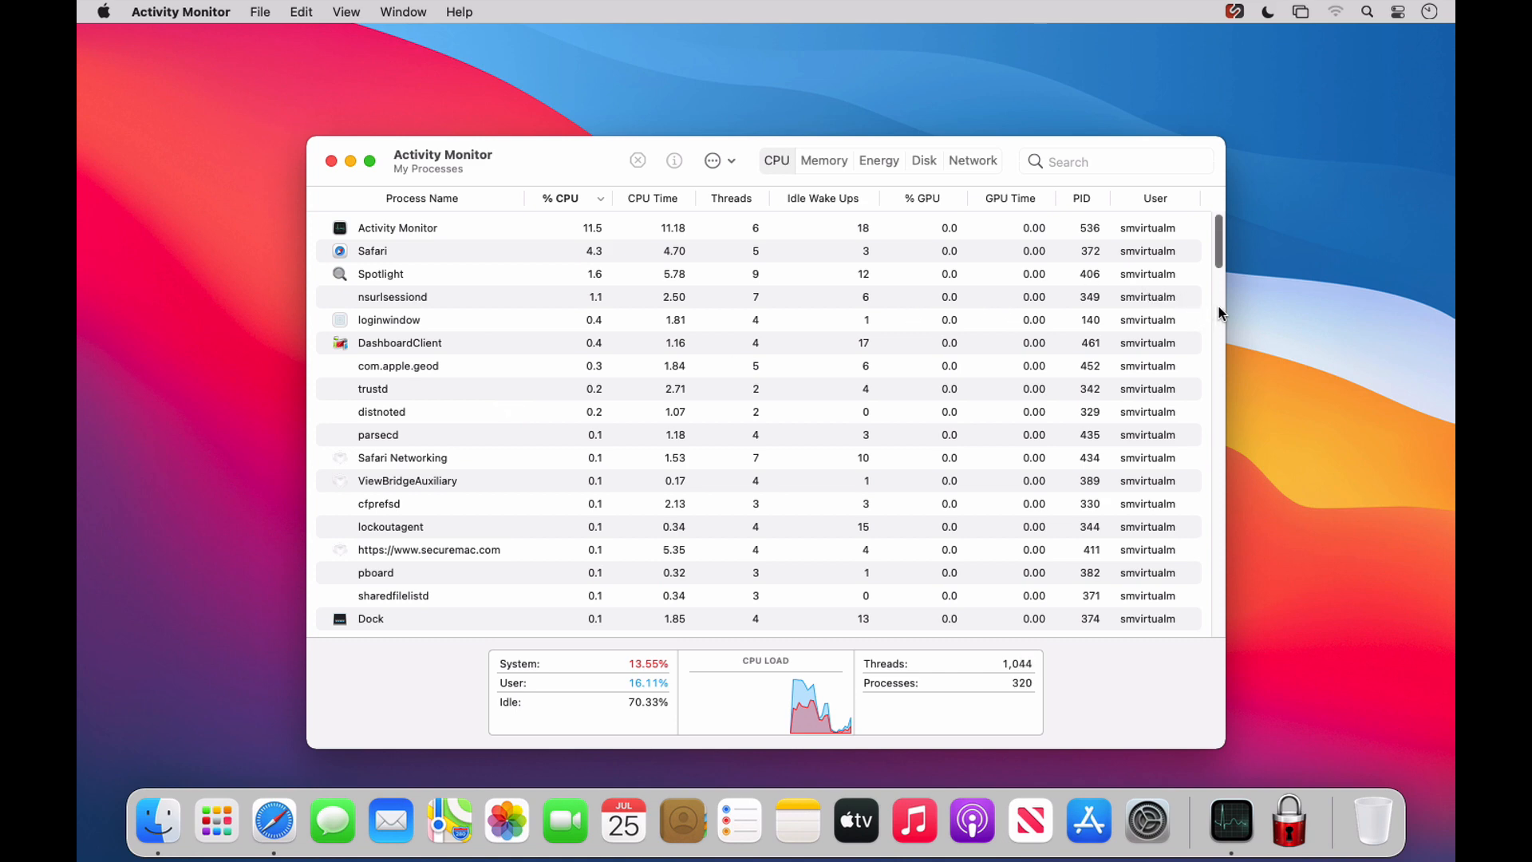
pyautogui.scroll(-3)
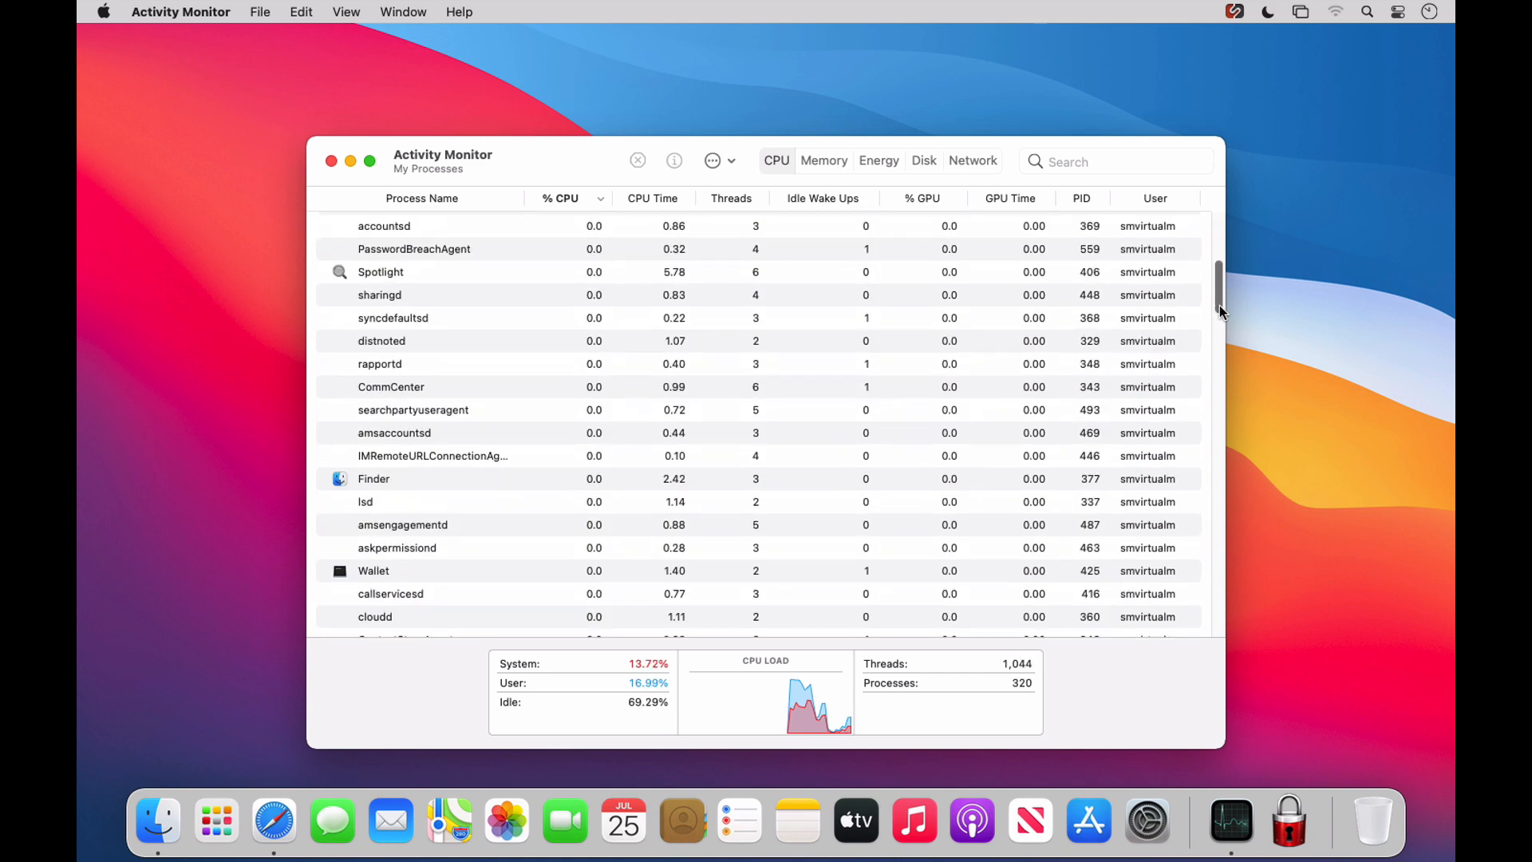
pyautogui.scroll(-3)
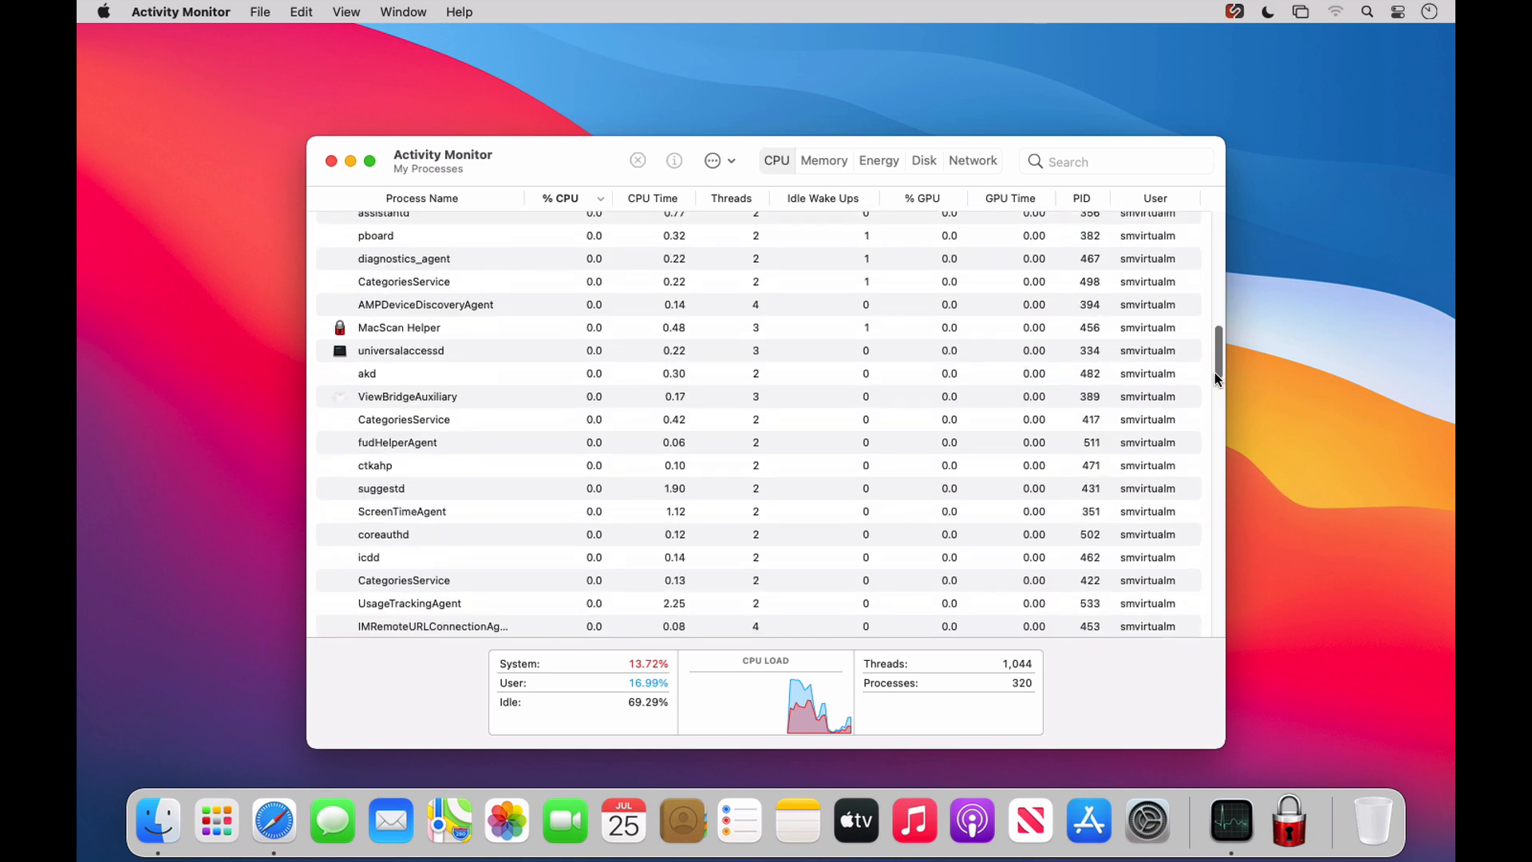
pyautogui.scroll(-3)
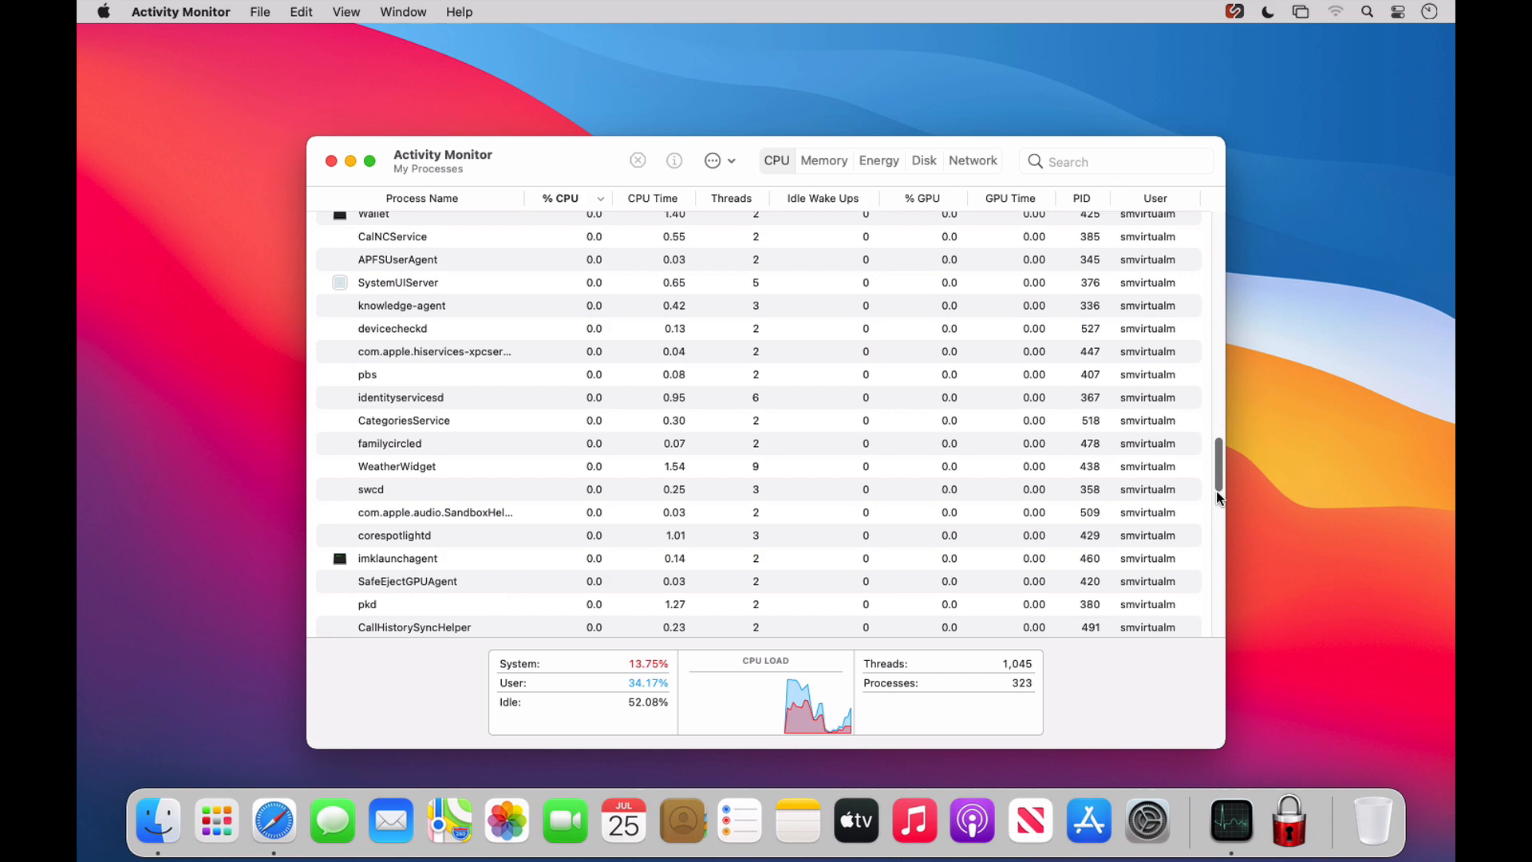
pyautogui.scroll(-3)
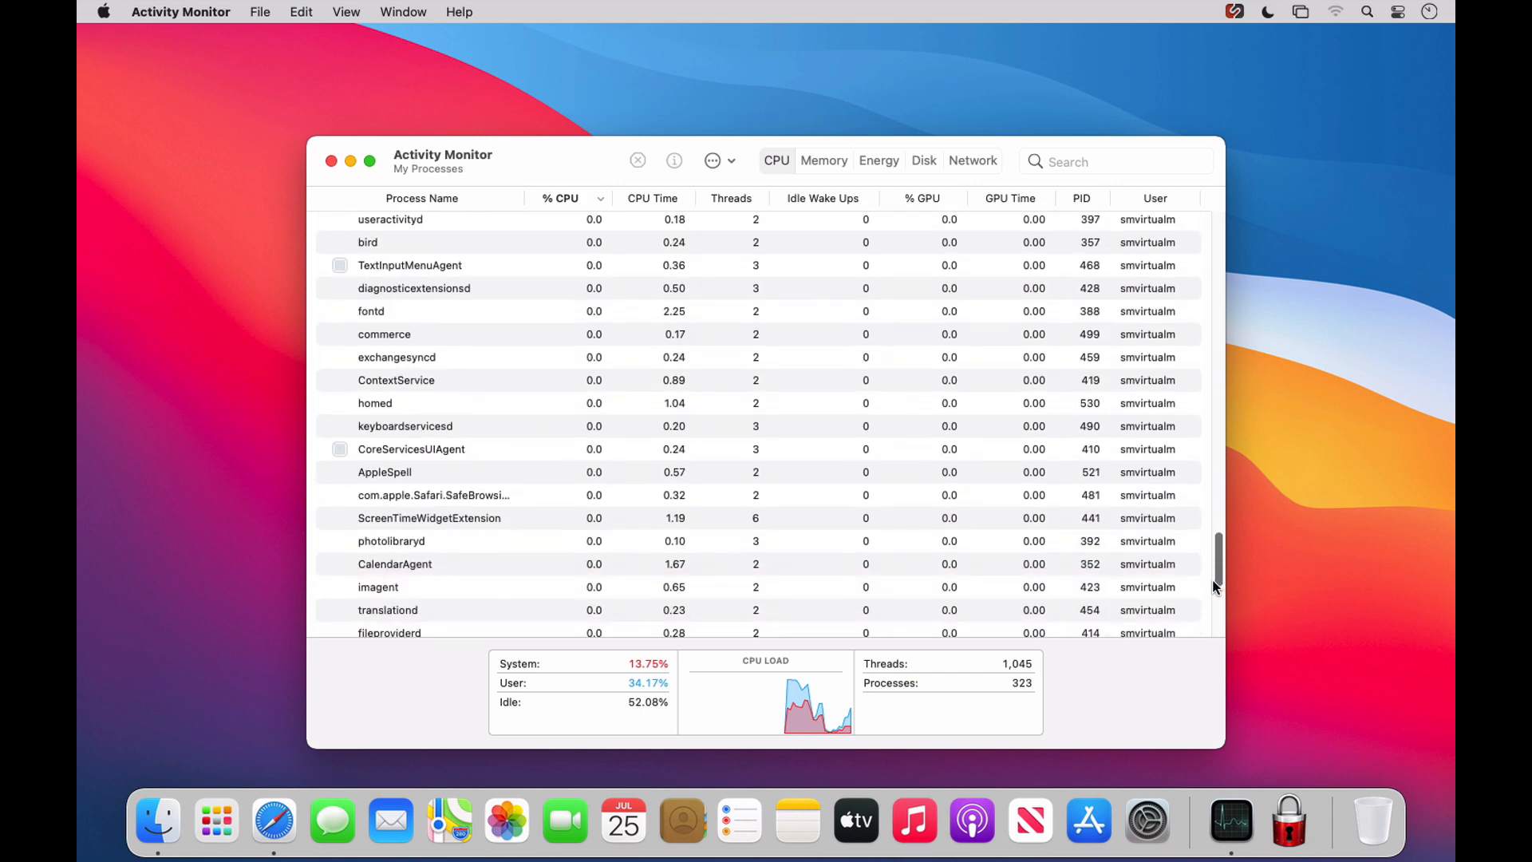
pyautogui.scroll(-3)
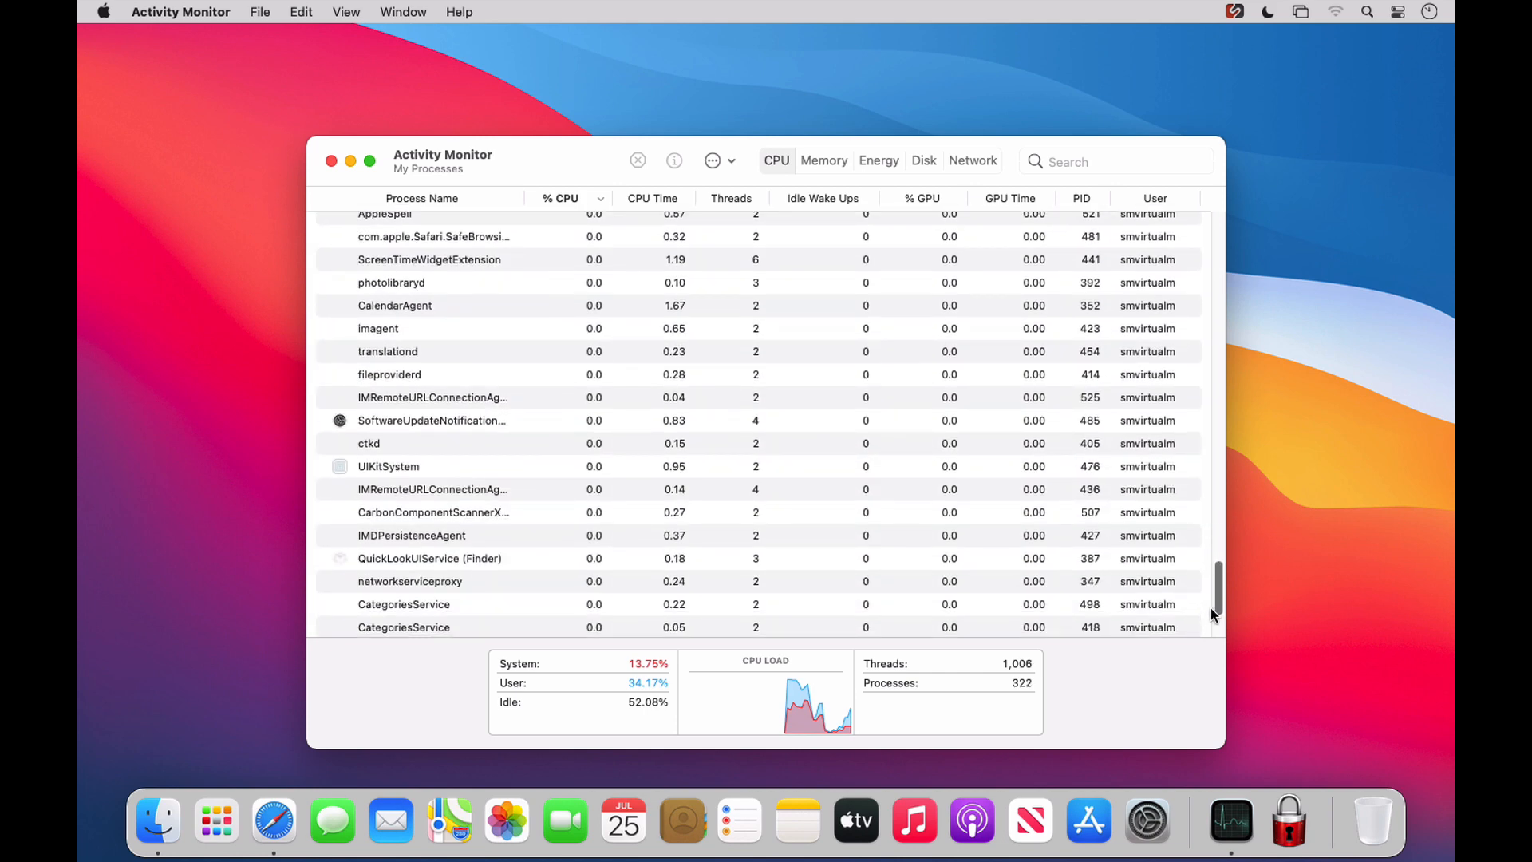
pyautogui.scroll(-3)
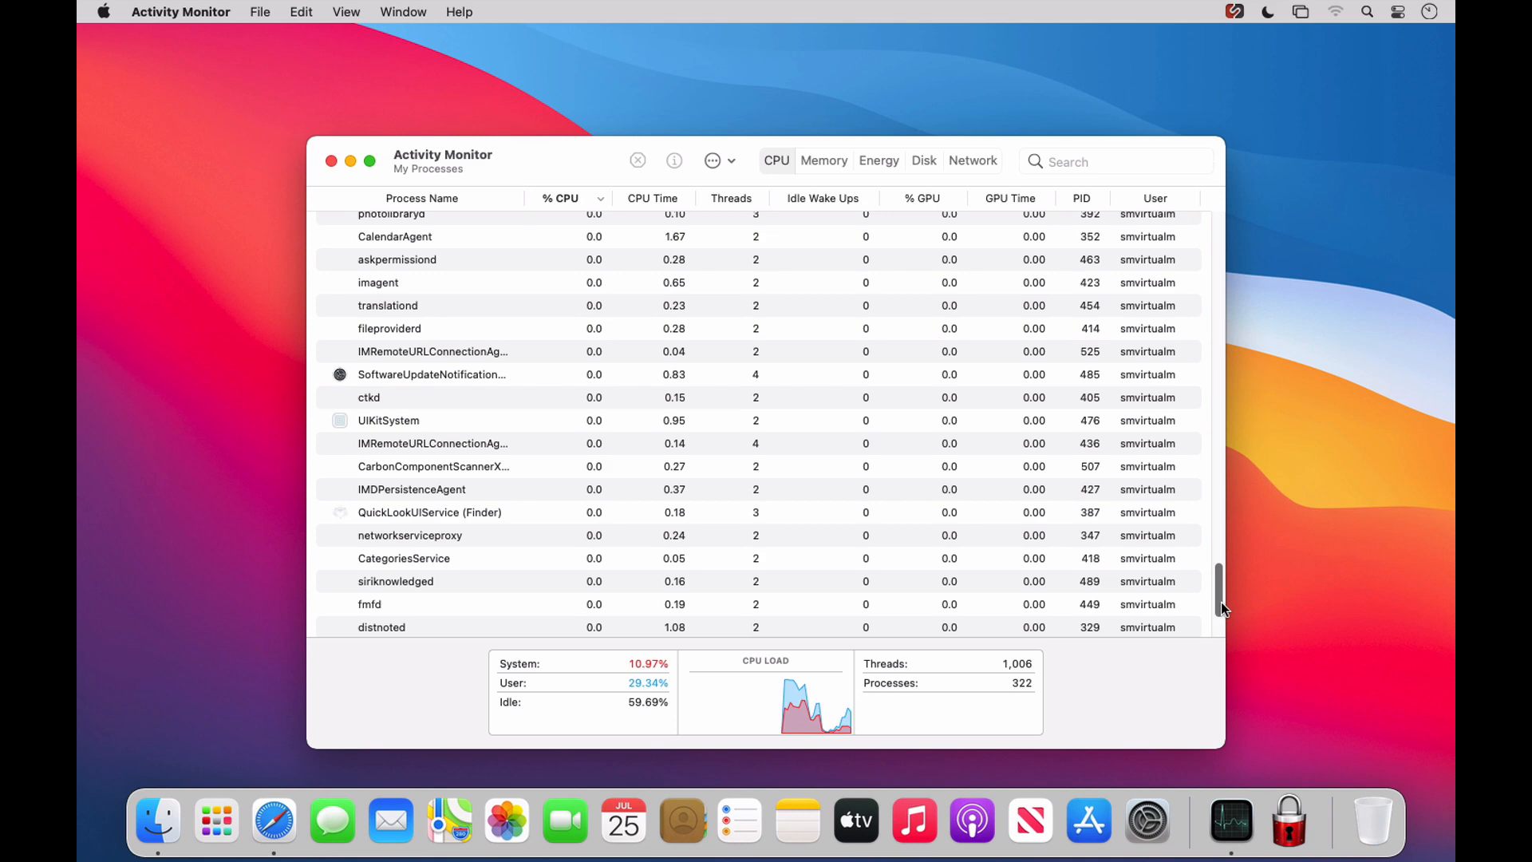
pyautogui.scroll(-3)
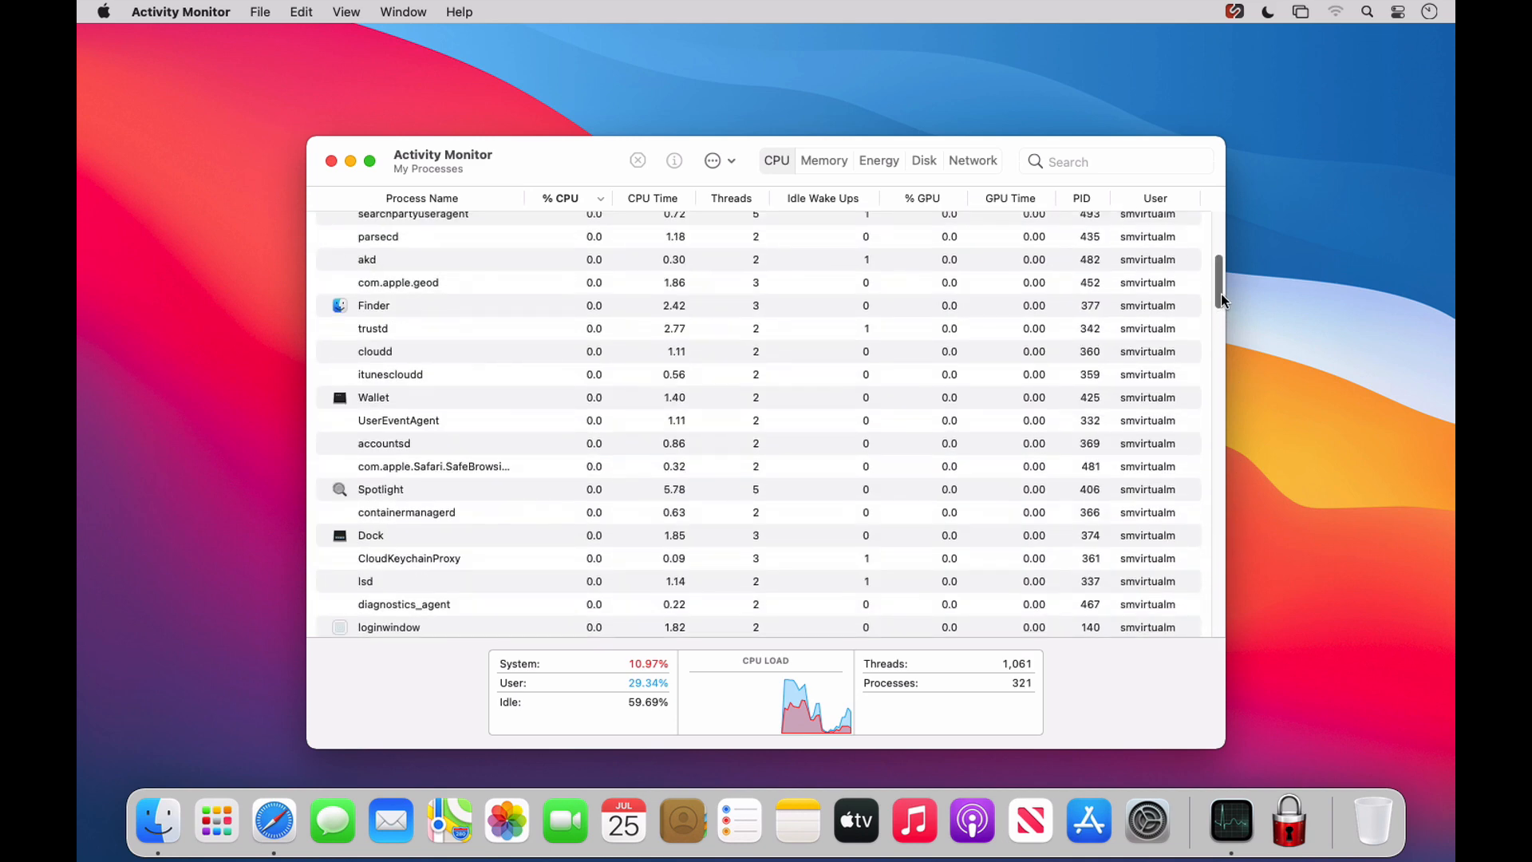
pyautogui.scroll(3)
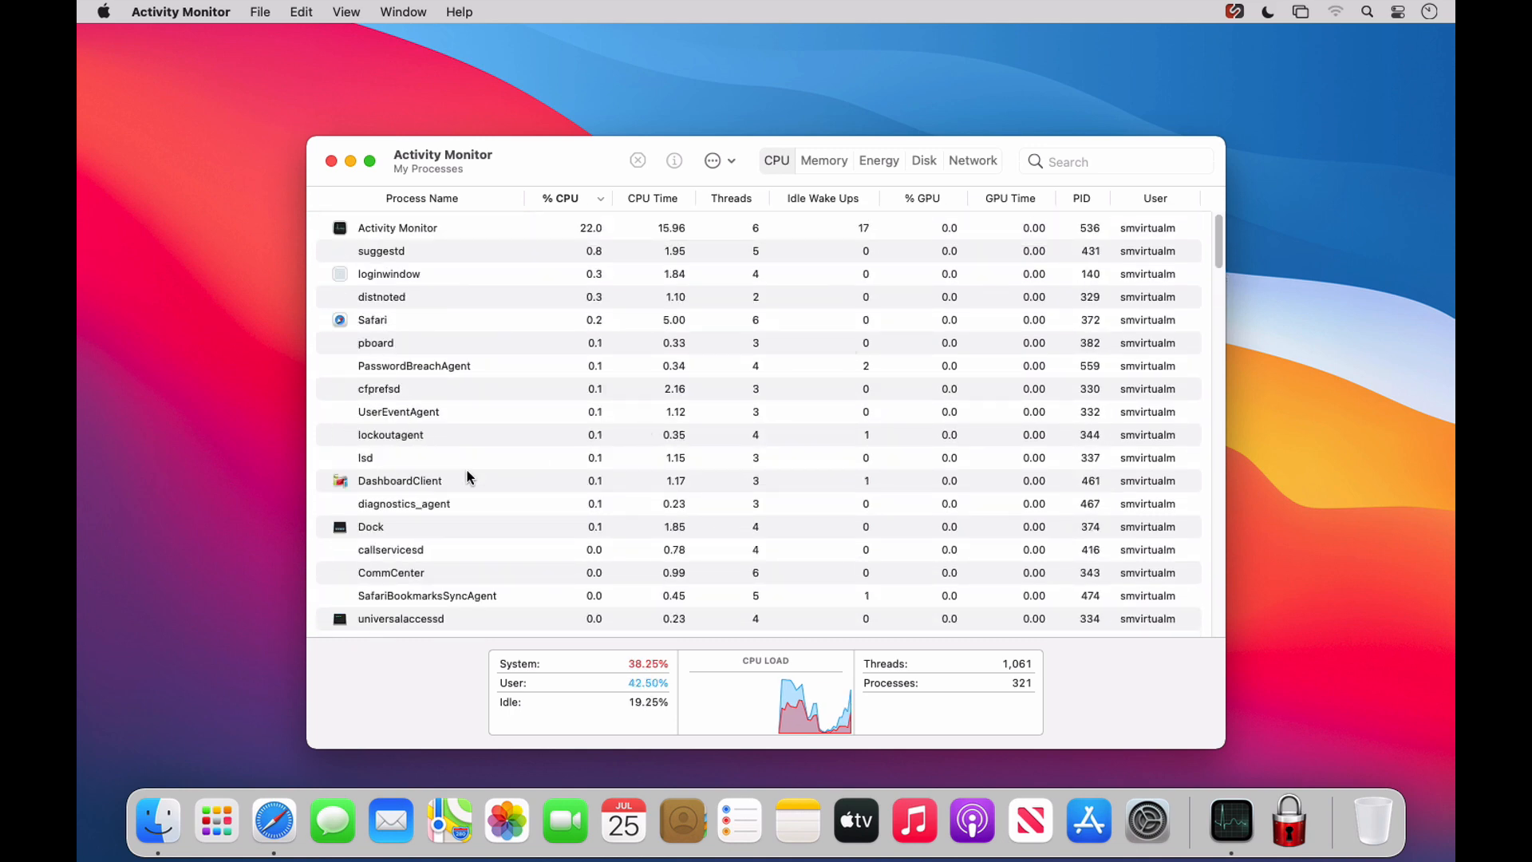
# Select the DashboardClient process in the CPU list for inspection.
pyautogui.click(421, 481)
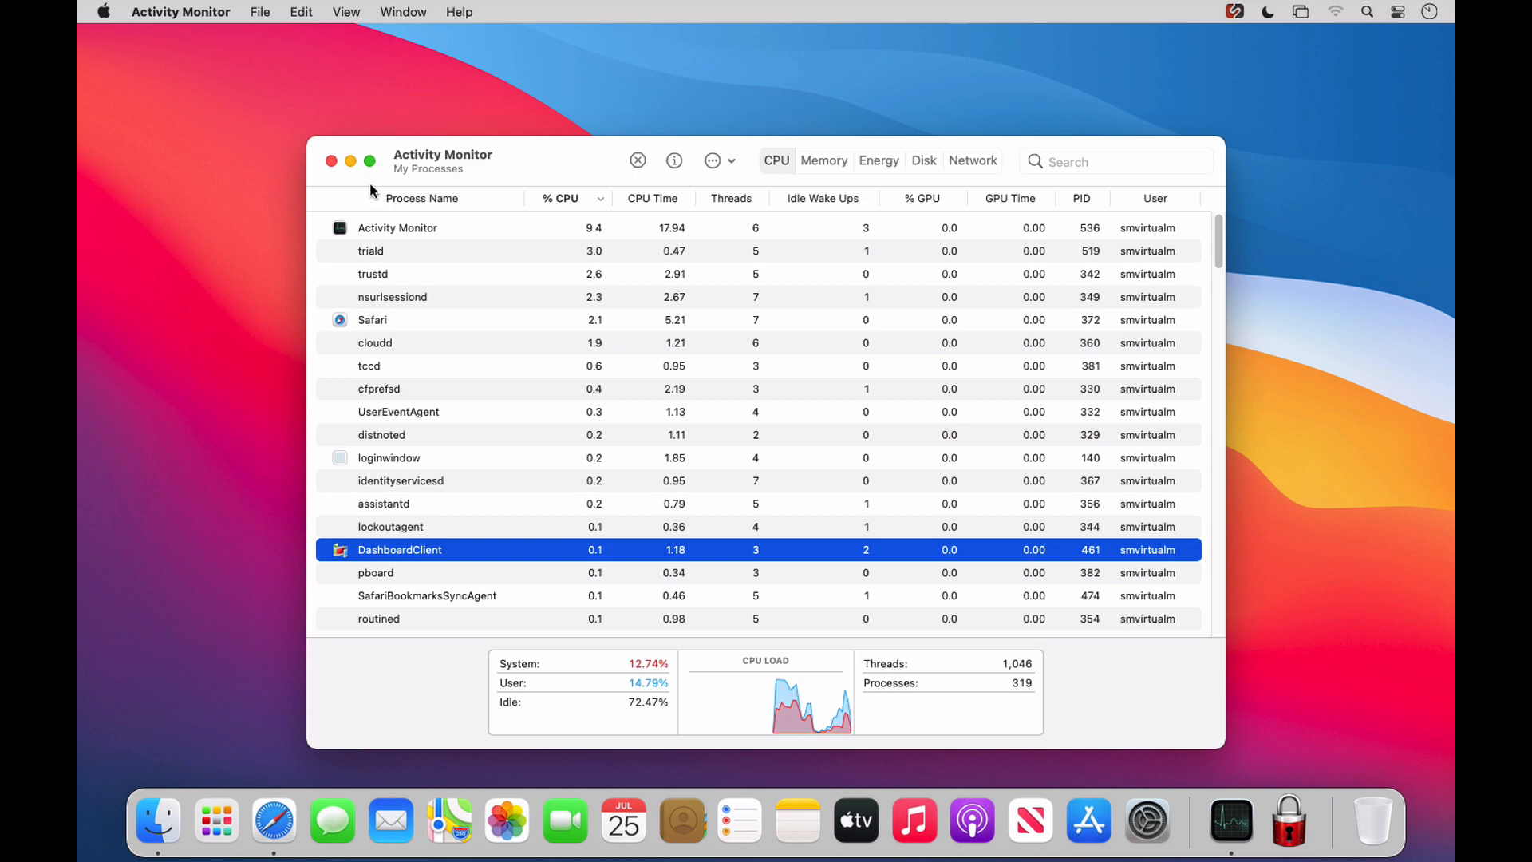
pyautogui.click(329, 160)
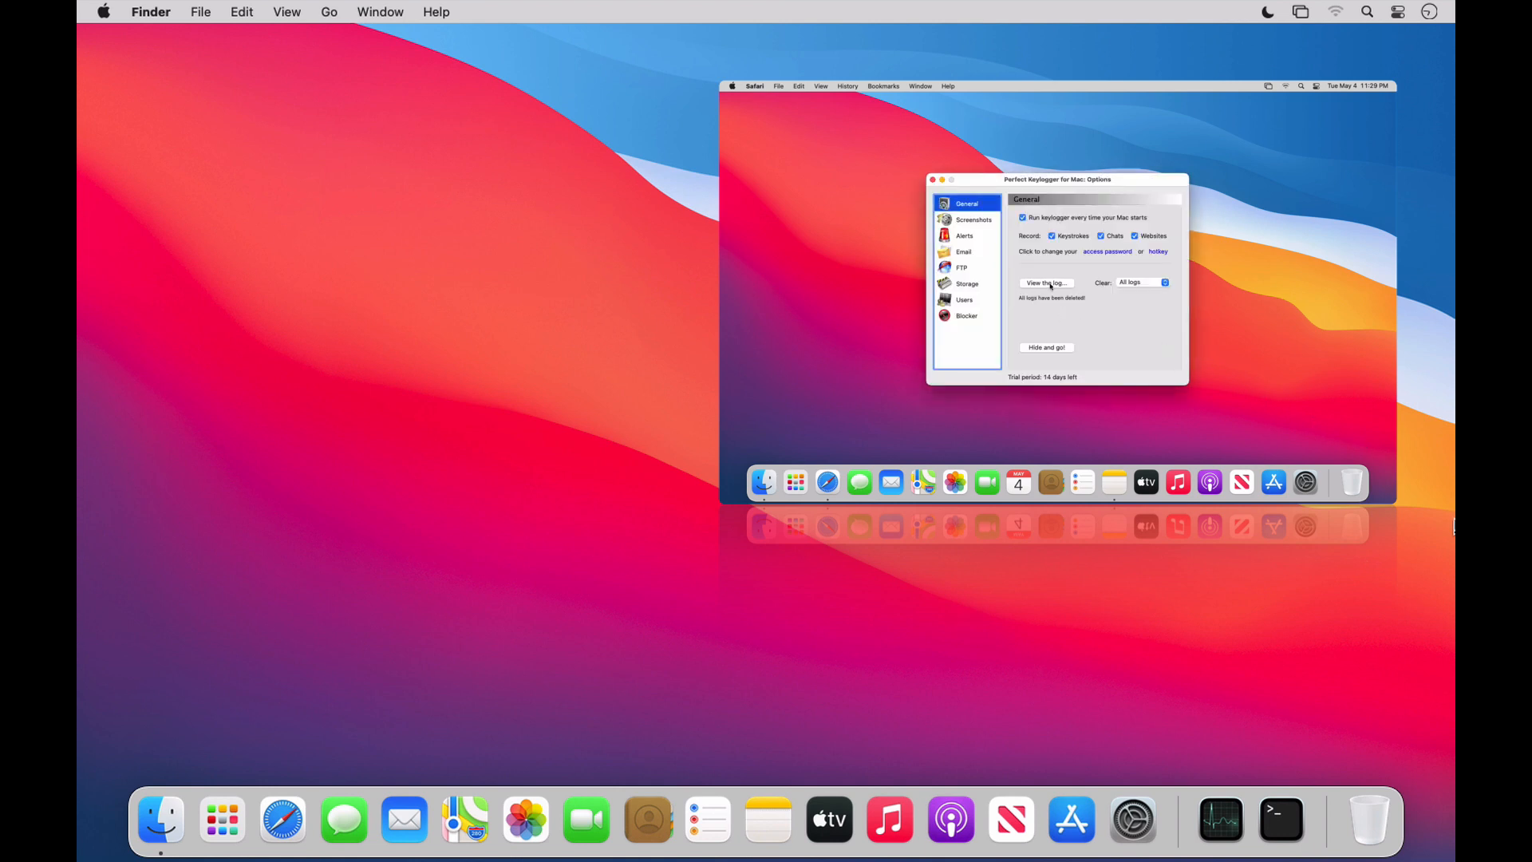
# View the captured keystroke log via View the log… and review the Log Viewer.
pyautogui.click(1046, 283)
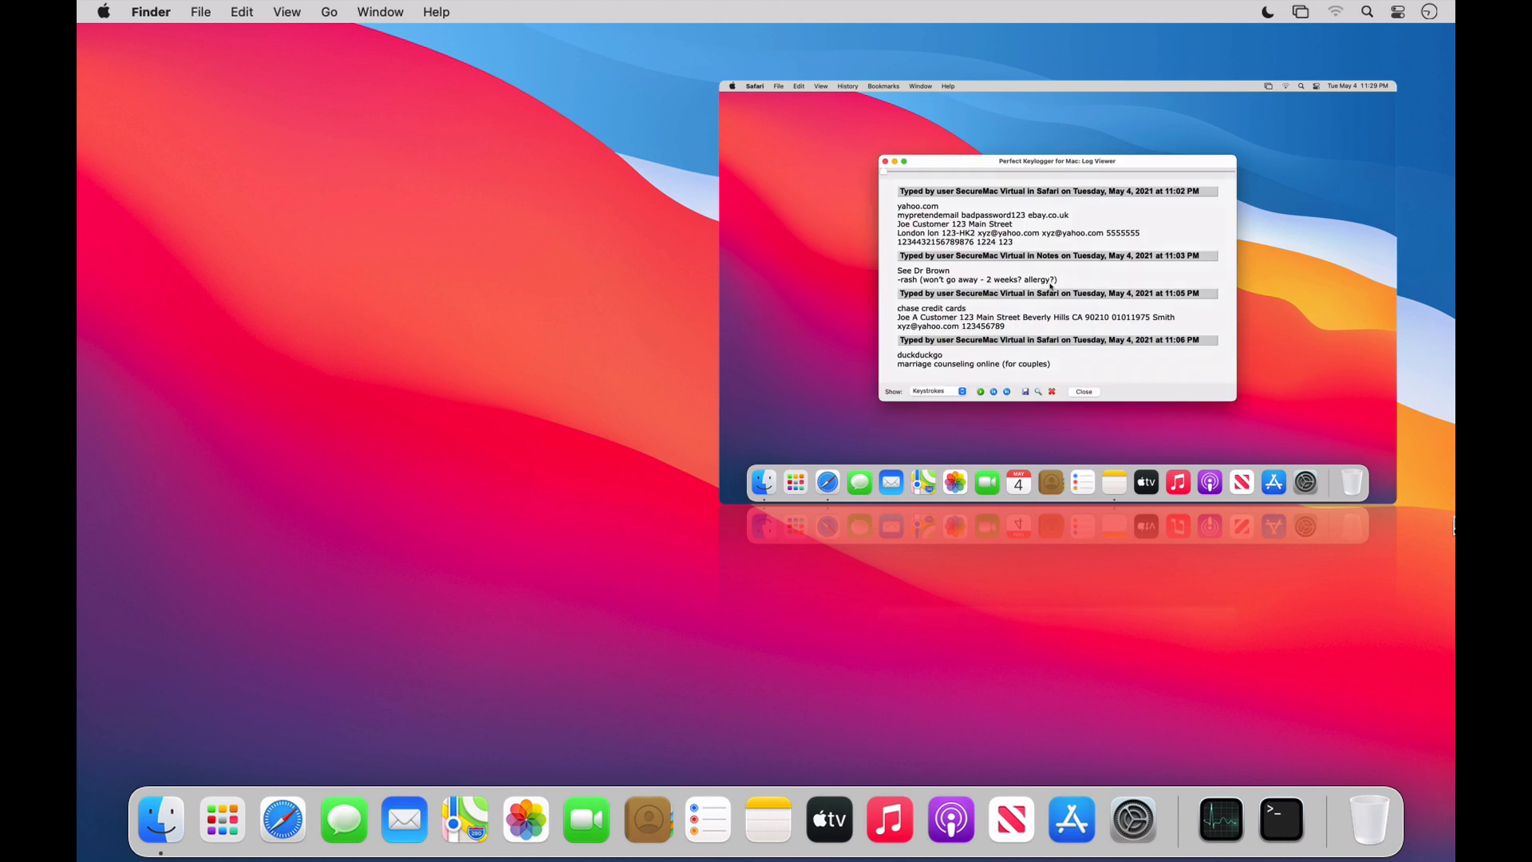
pyautogui.doubleClick(919, 214)
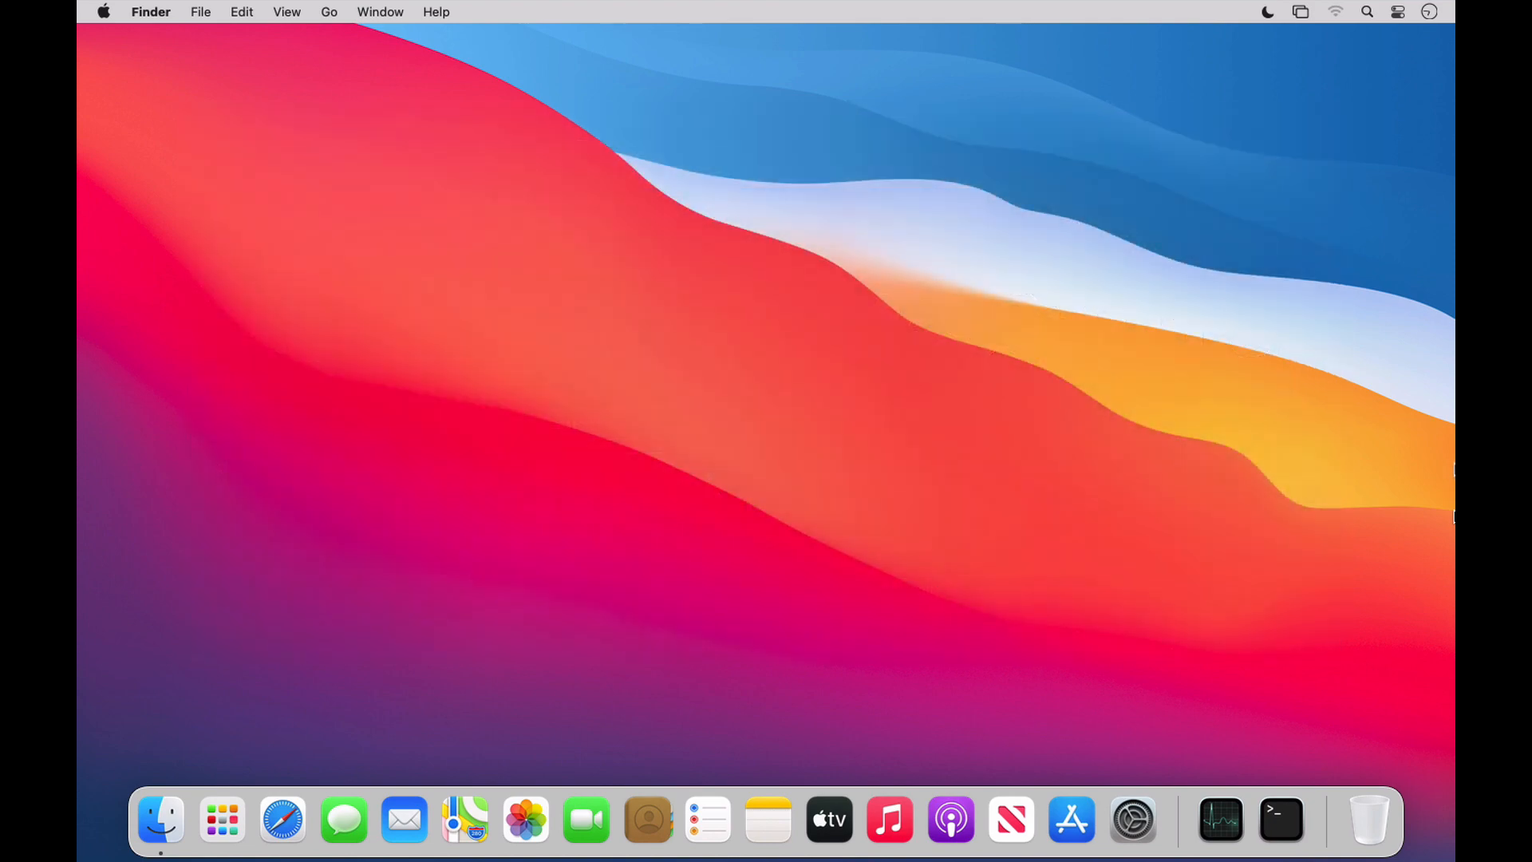
# Download the MacScan 3 free trial from securemac.com and agree to its license.
pyautogui.click(281, 821)
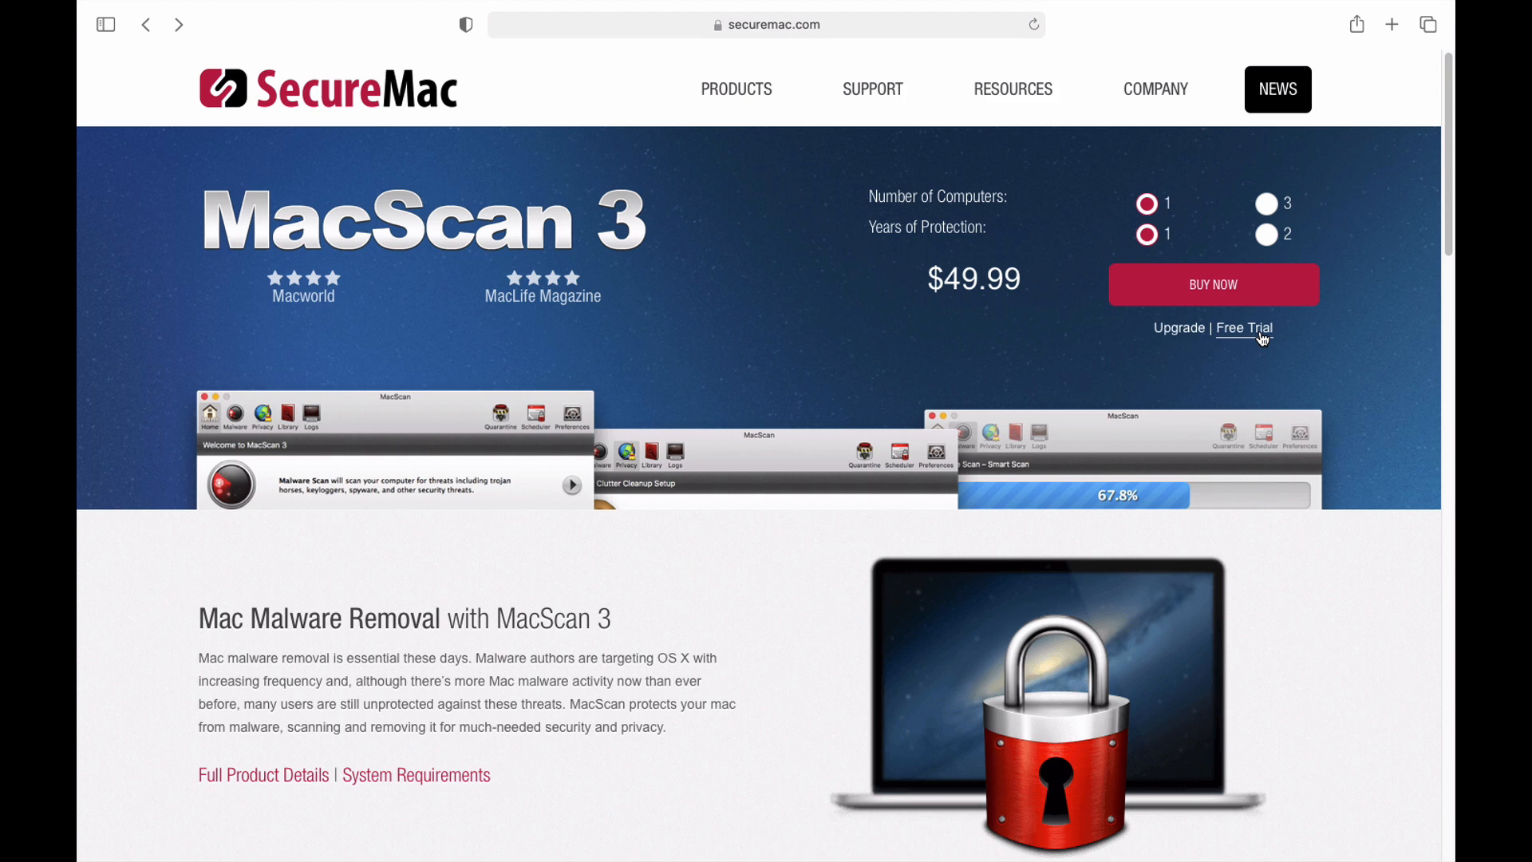
pyautogui.click(1245, 328)
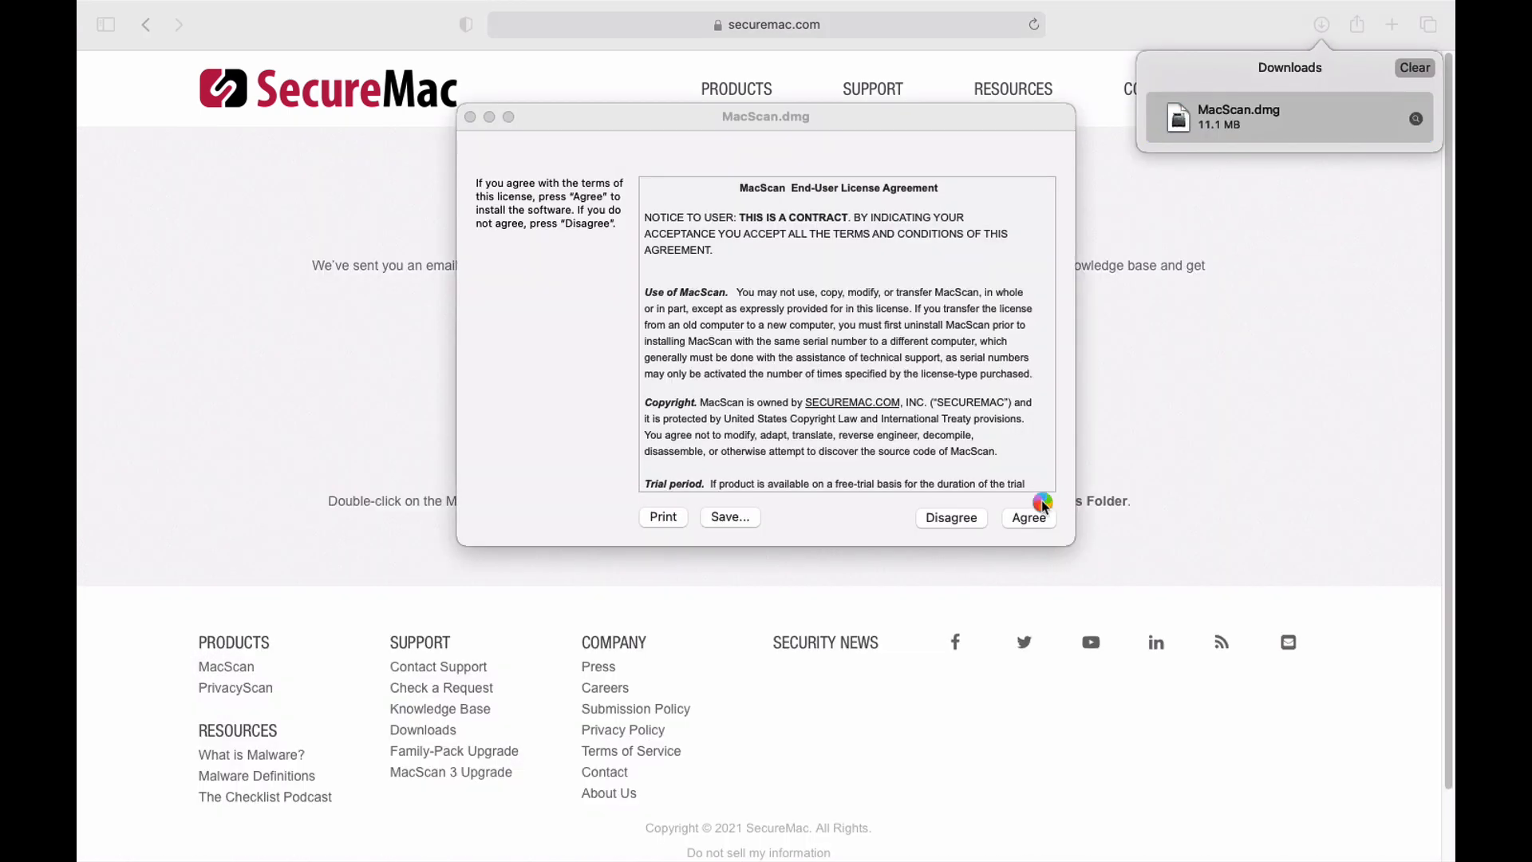
pyautogui.click(1028, 517)
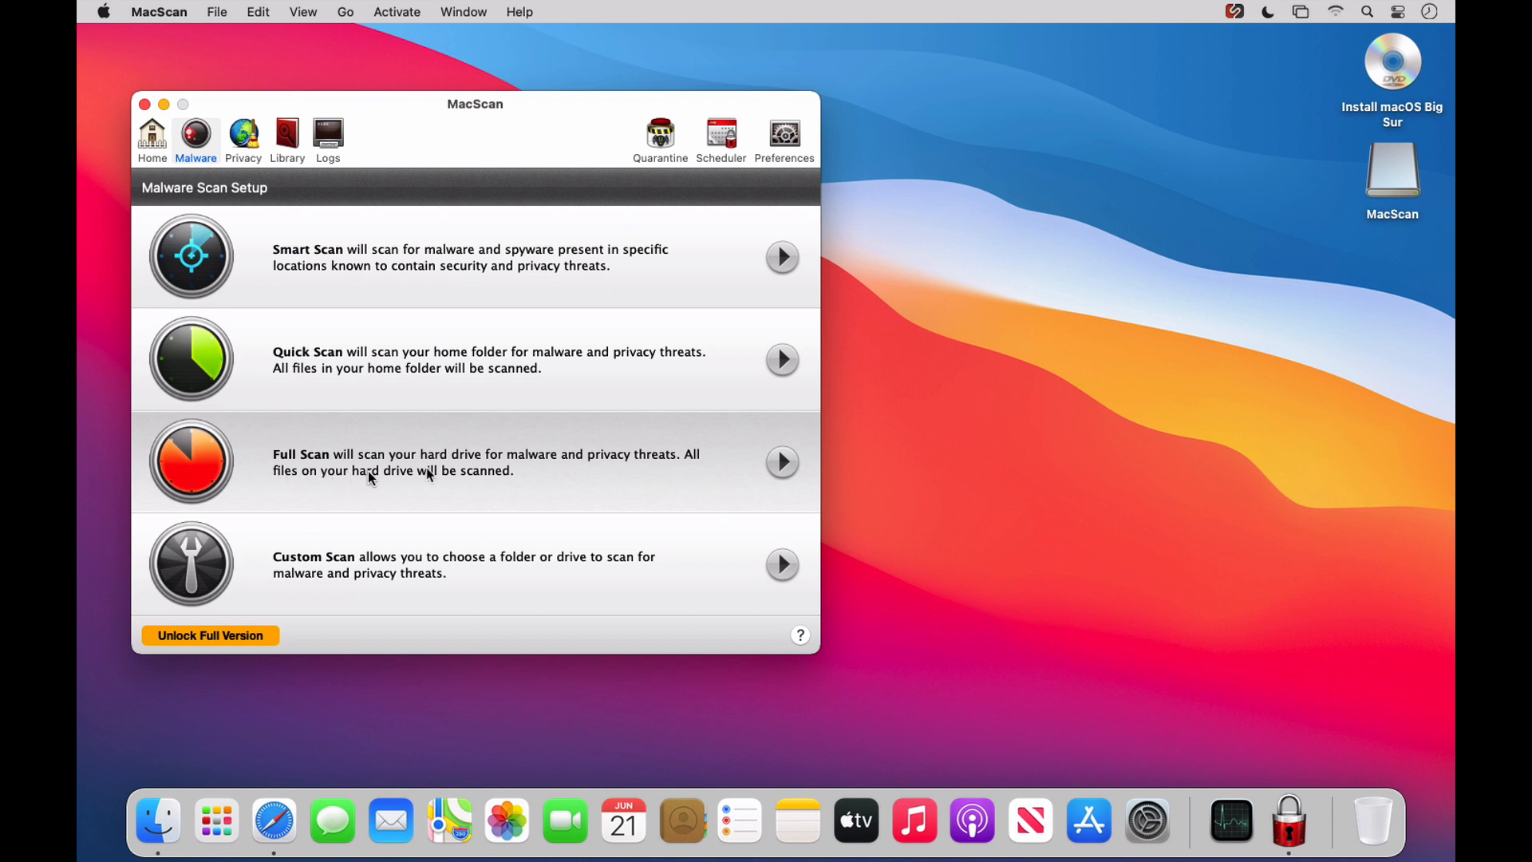
pyautogui.moveTo(782, 463)
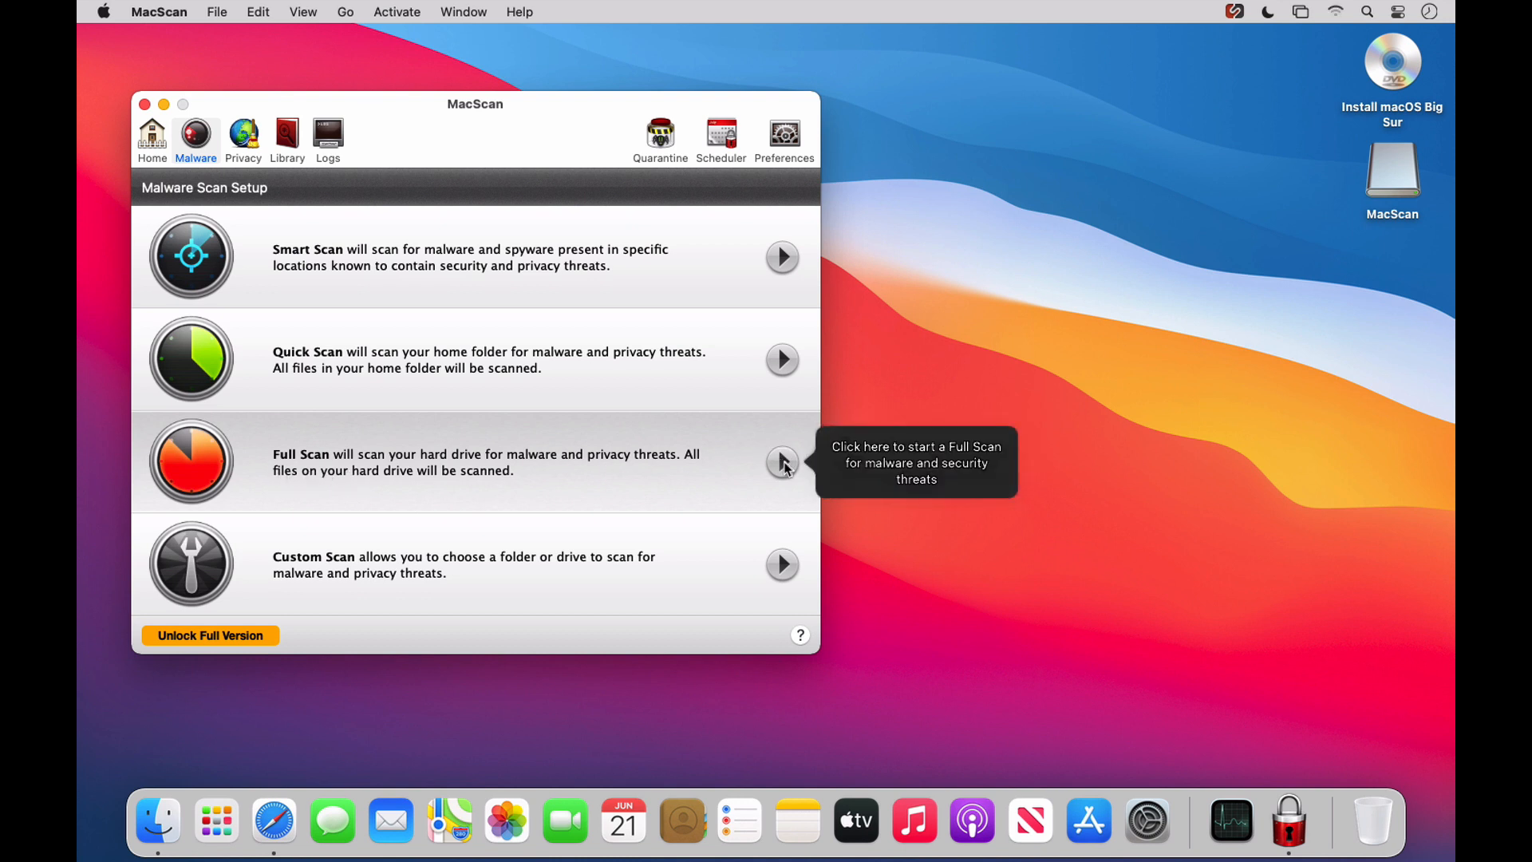
# Start a Full Scan of the whole hard drive for malware and privacy threats.
pyautogui.click(779, 459)
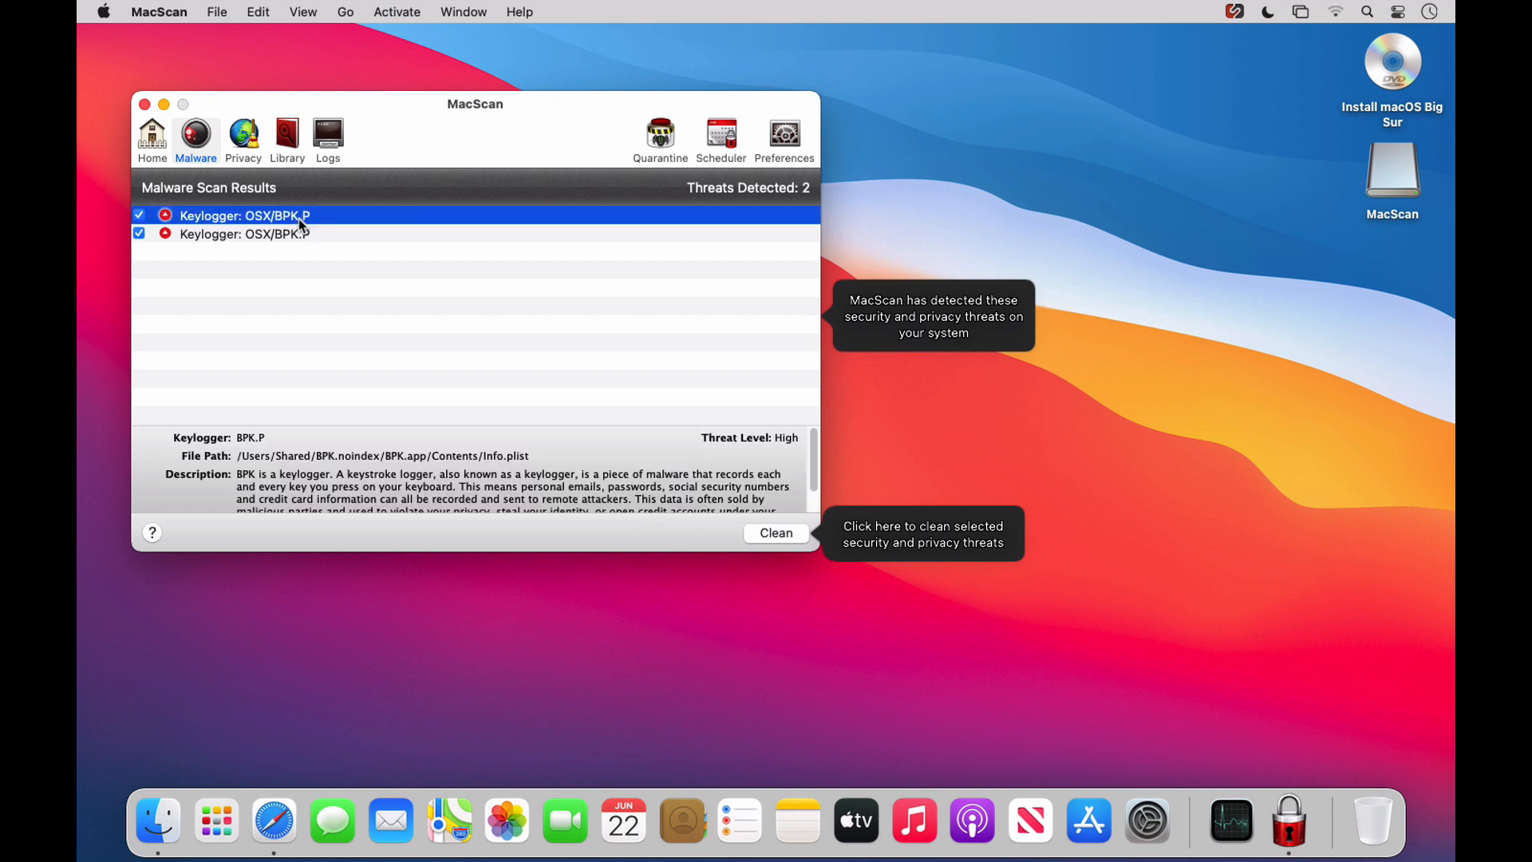
pyautogui.moveTo(404, 457)
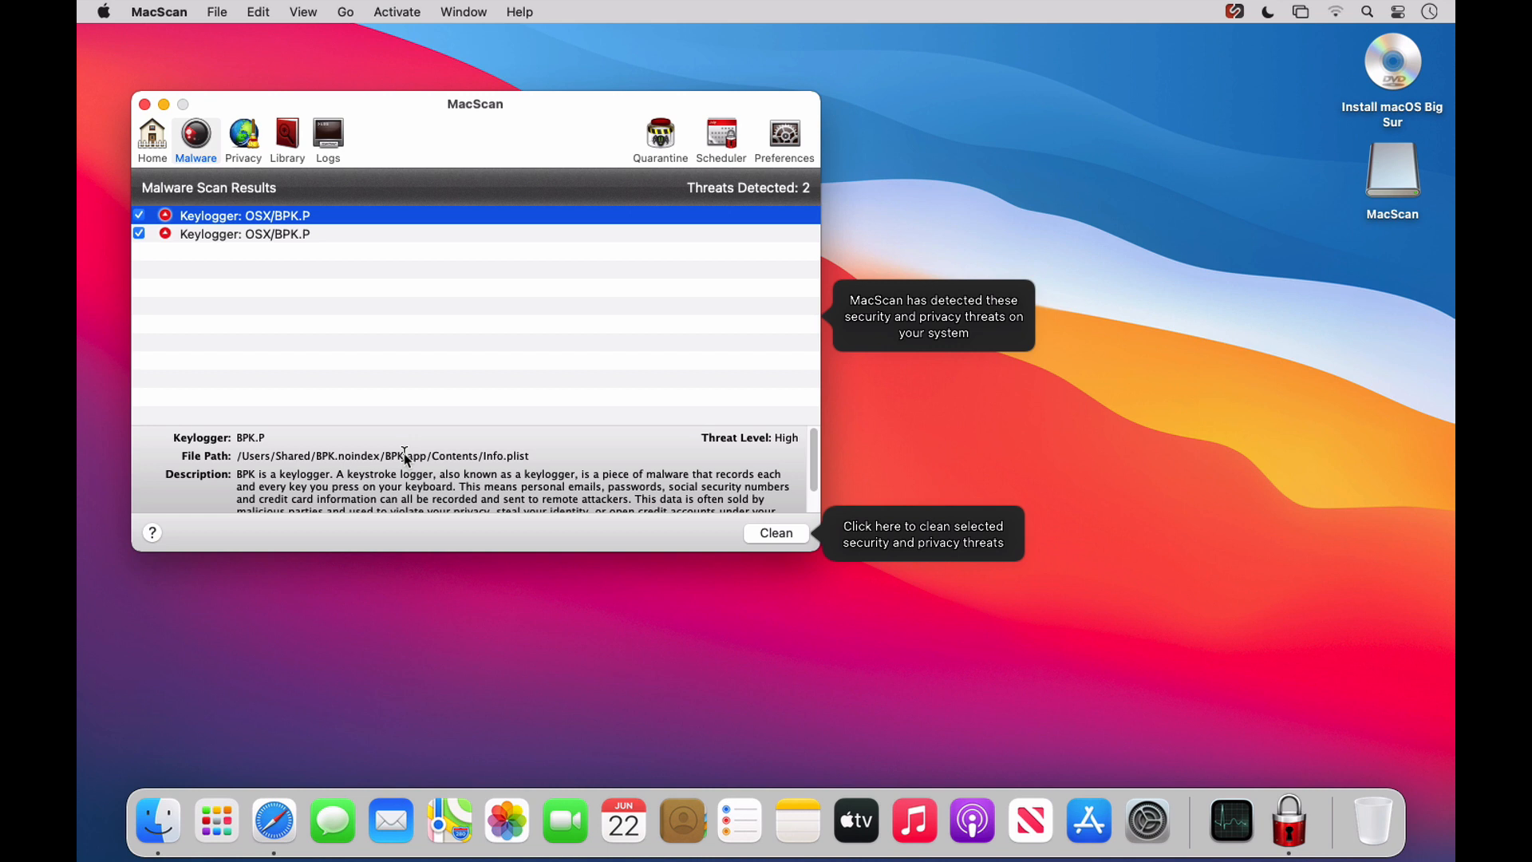
pyautogui.moveTo(613, 559)
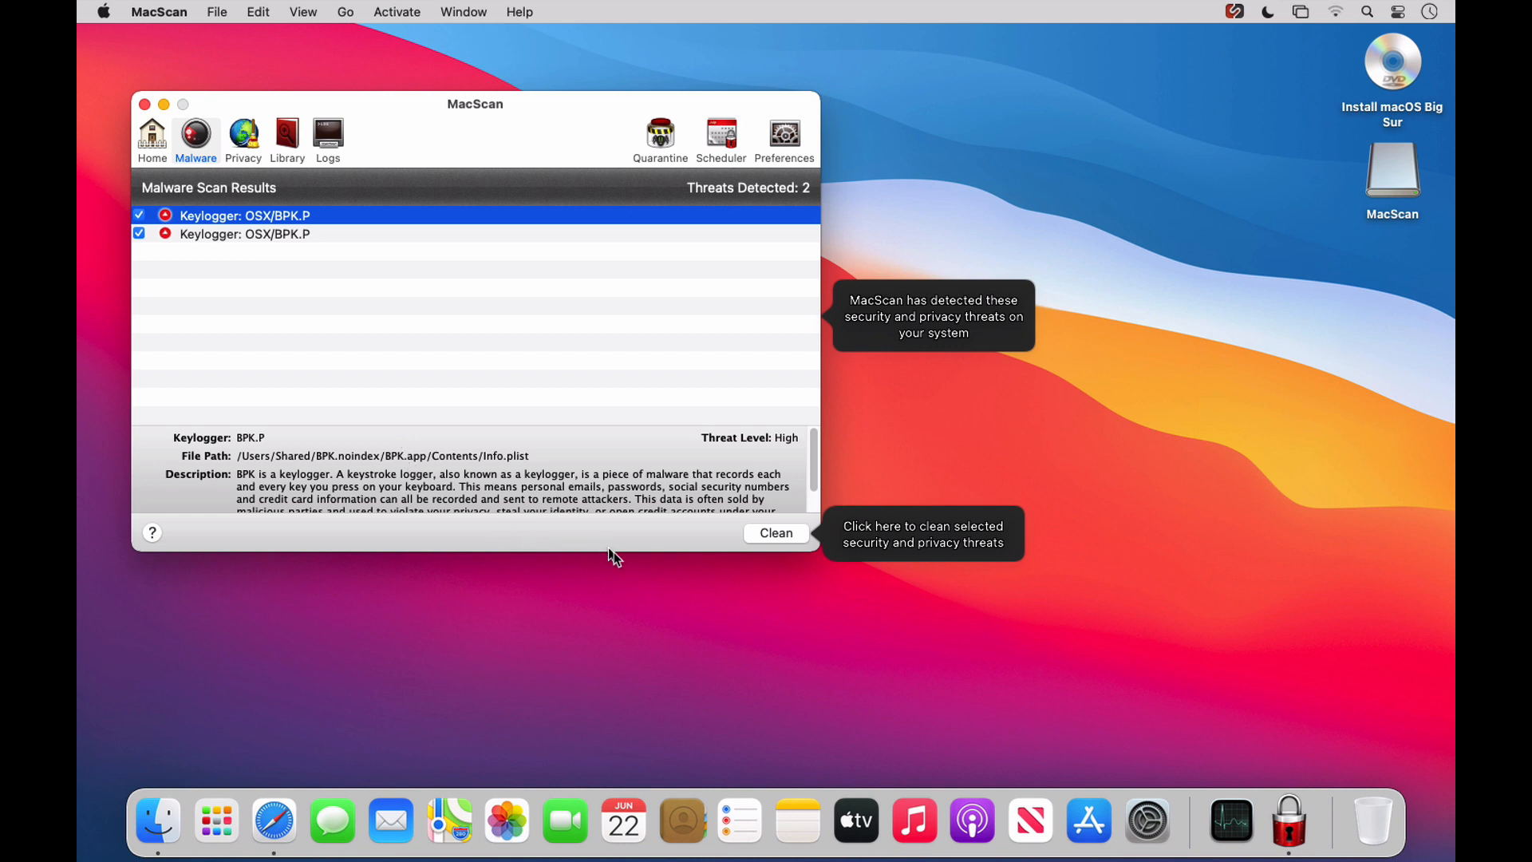
pyautogui.moveTo(814, 560)
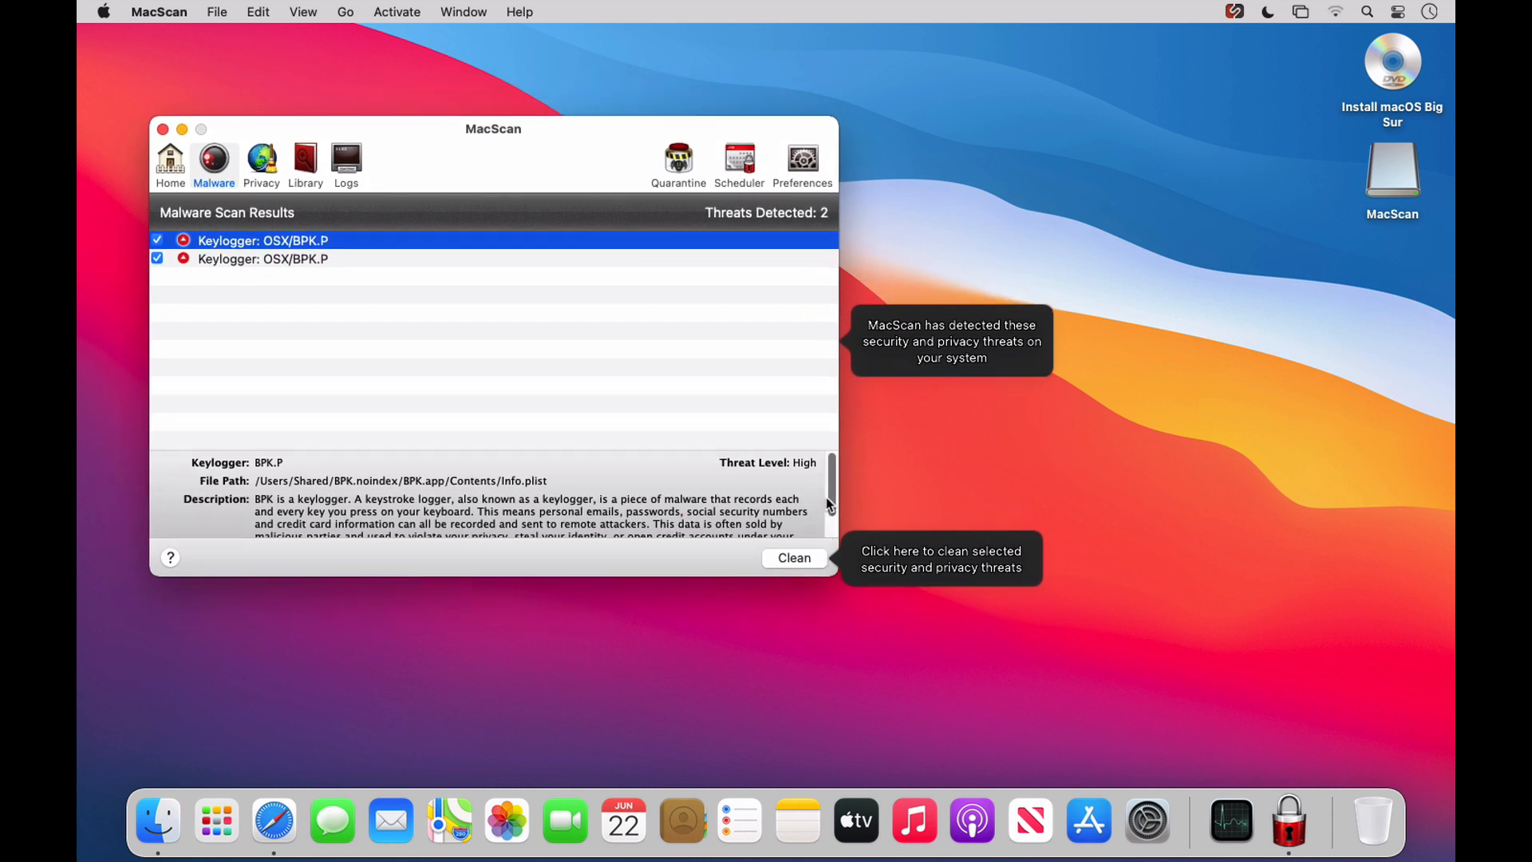
pyautogui.scroll(-3)
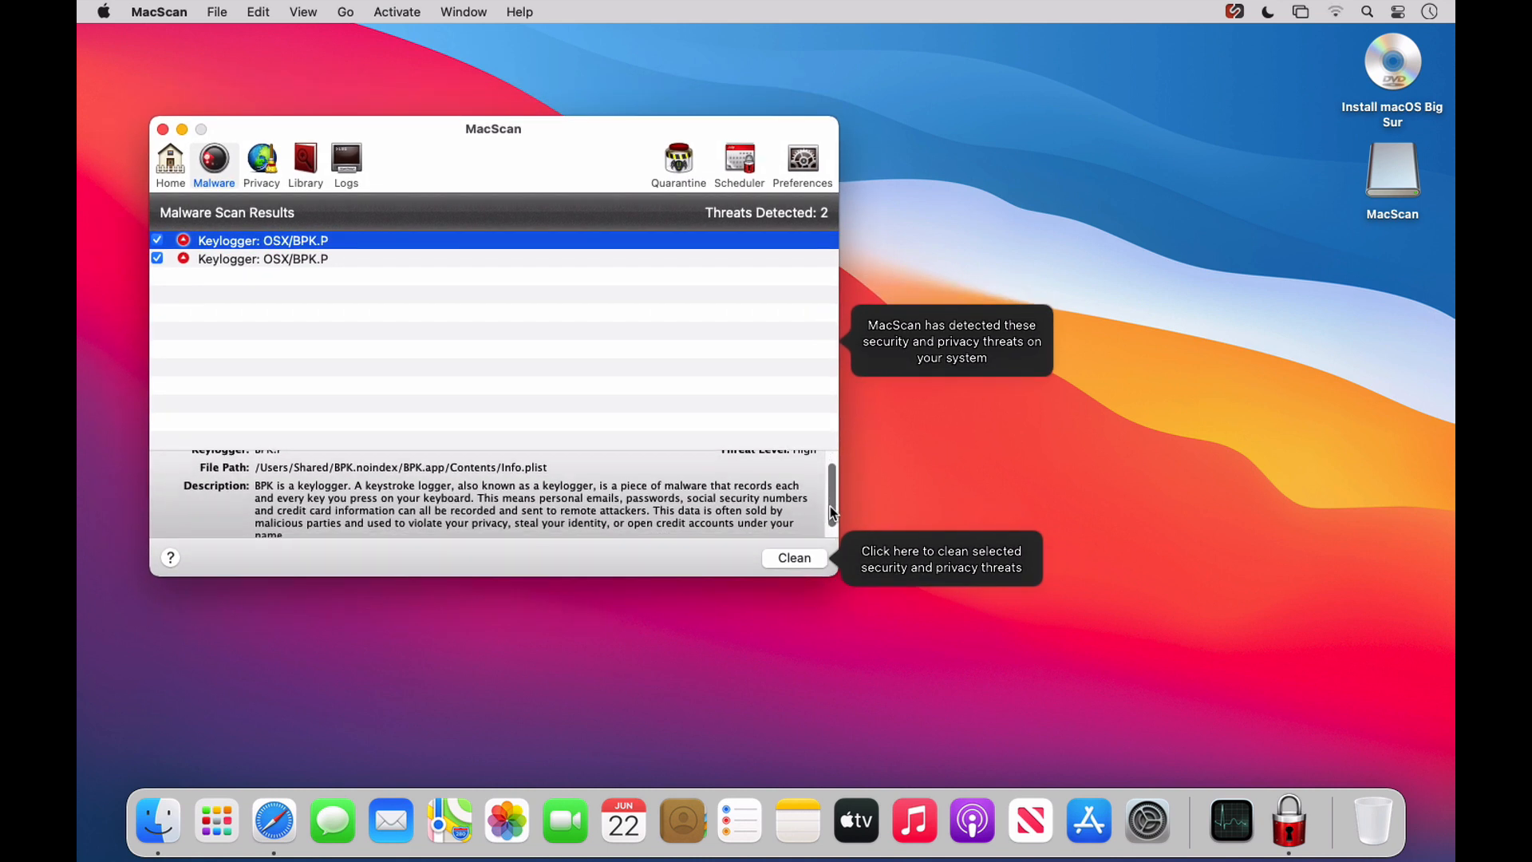